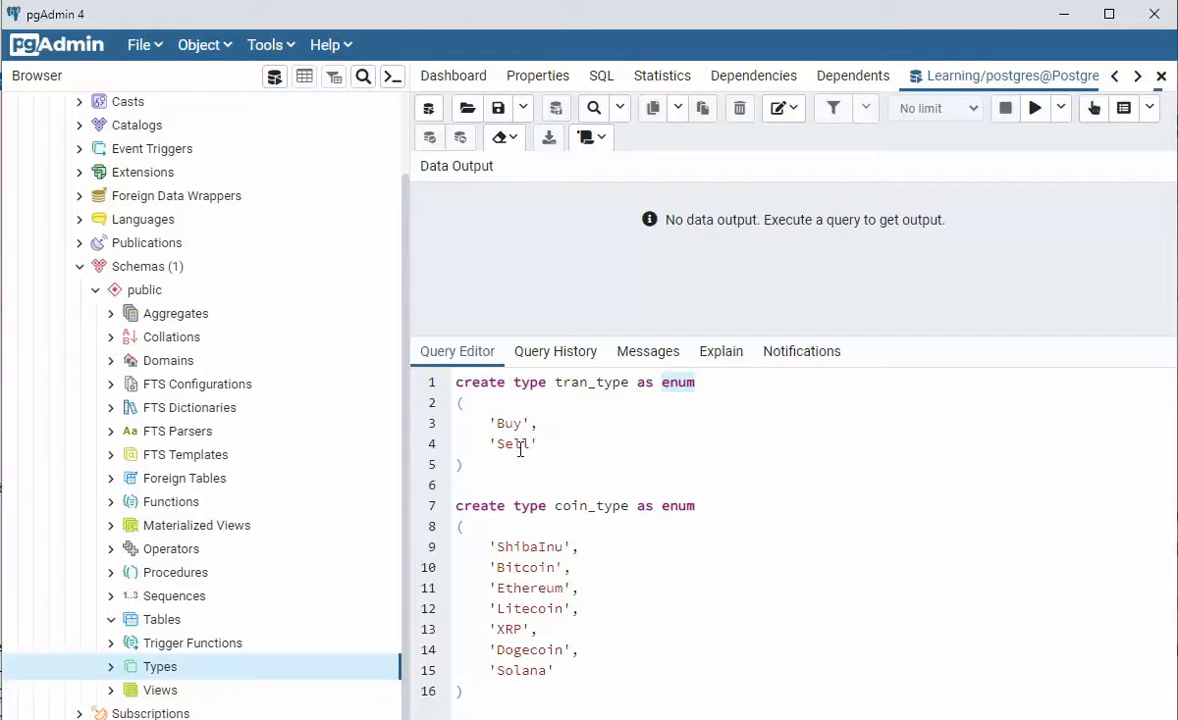
Step: Run the CREATE TYPE statements for tran_type (Buy, Sell) and the seven-coin coin_type
{"action": "left_click", "coordinate": [542, 444]}
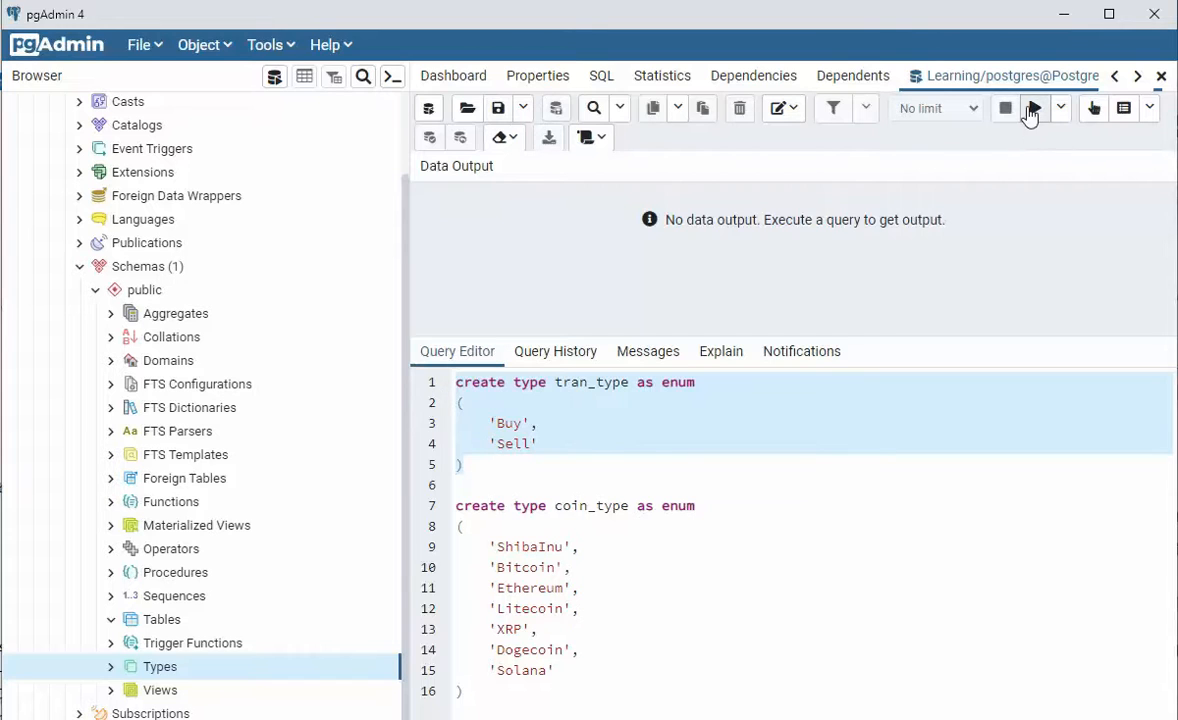
{"action": "left_click", "coordinate": [1036, 108]}
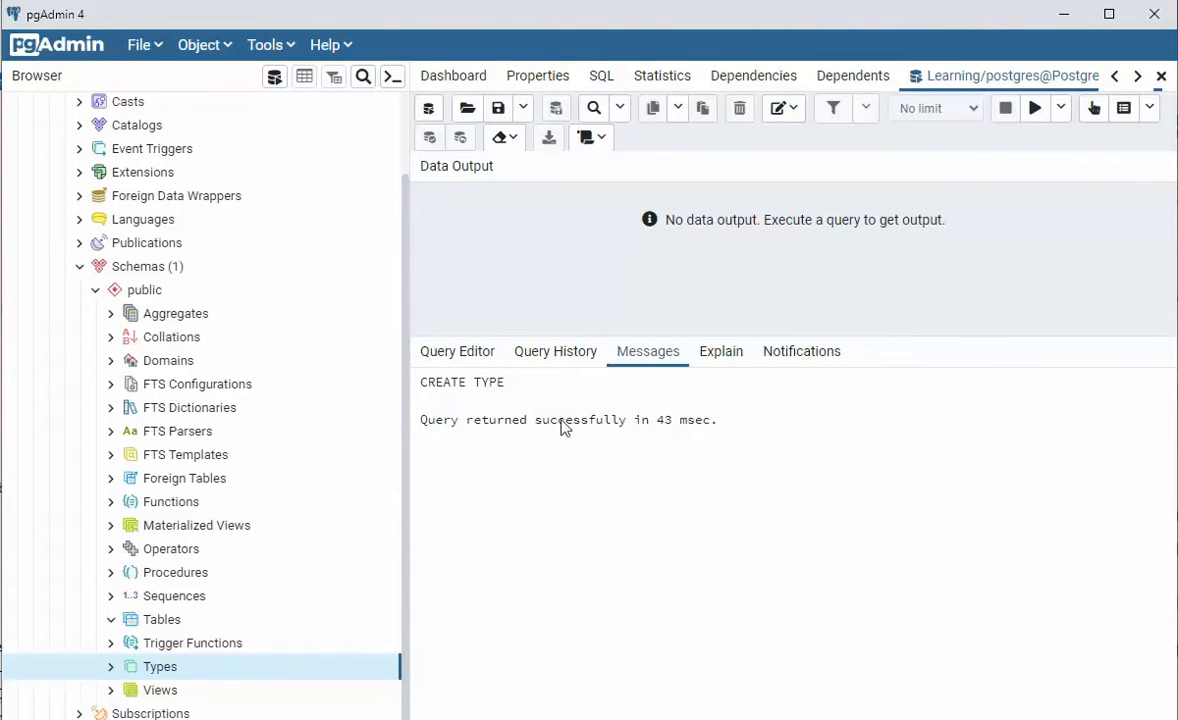
{"action": "left_click", "coordinate": [456, 352]}
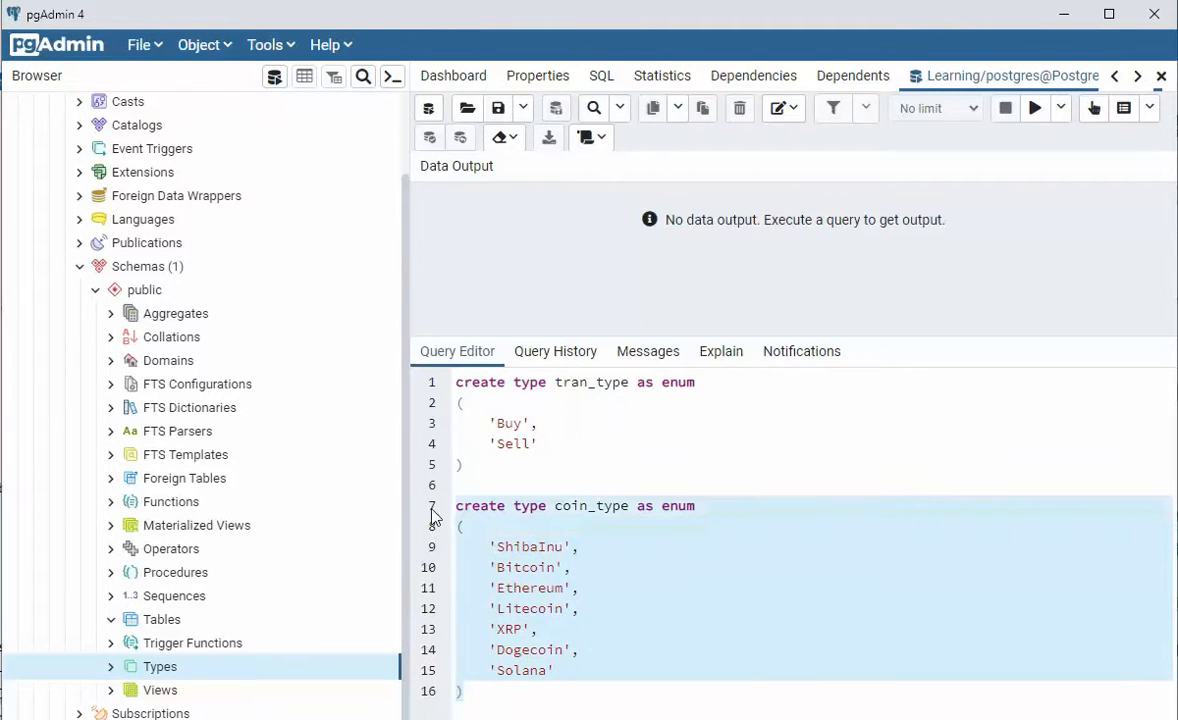
{"action": "left_click", "coordinate": [1034, 108]}
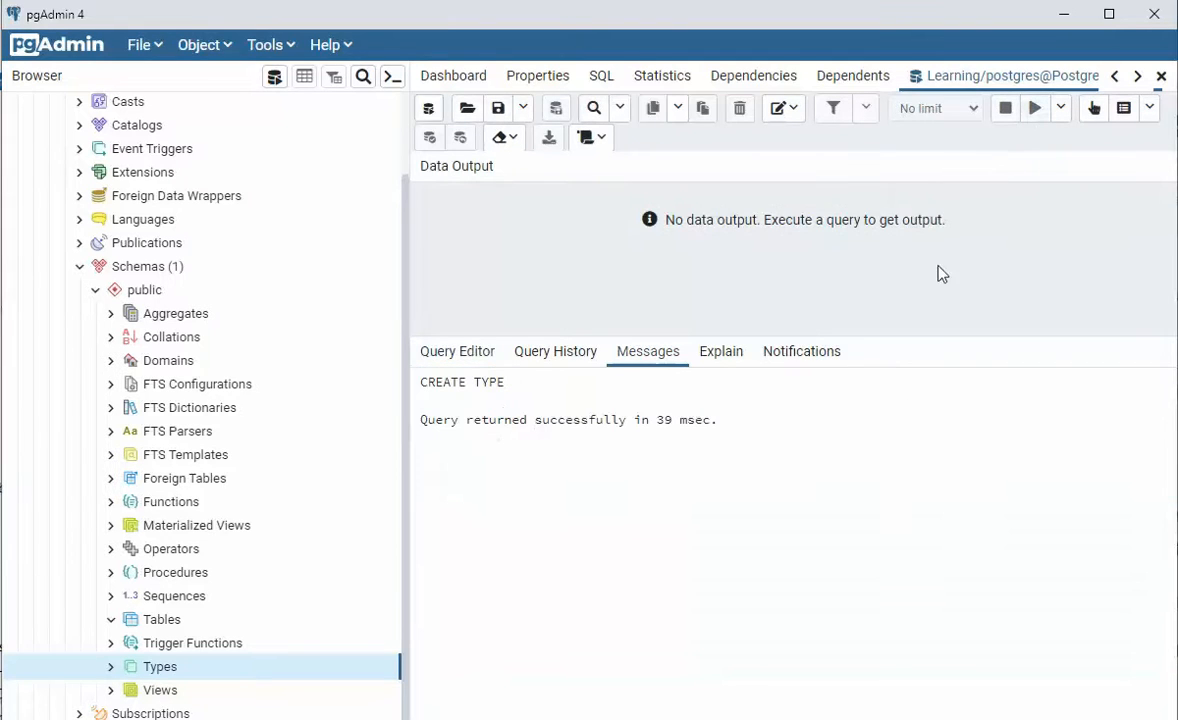
{"action": "left_click", "coordinate": [456, 352]}
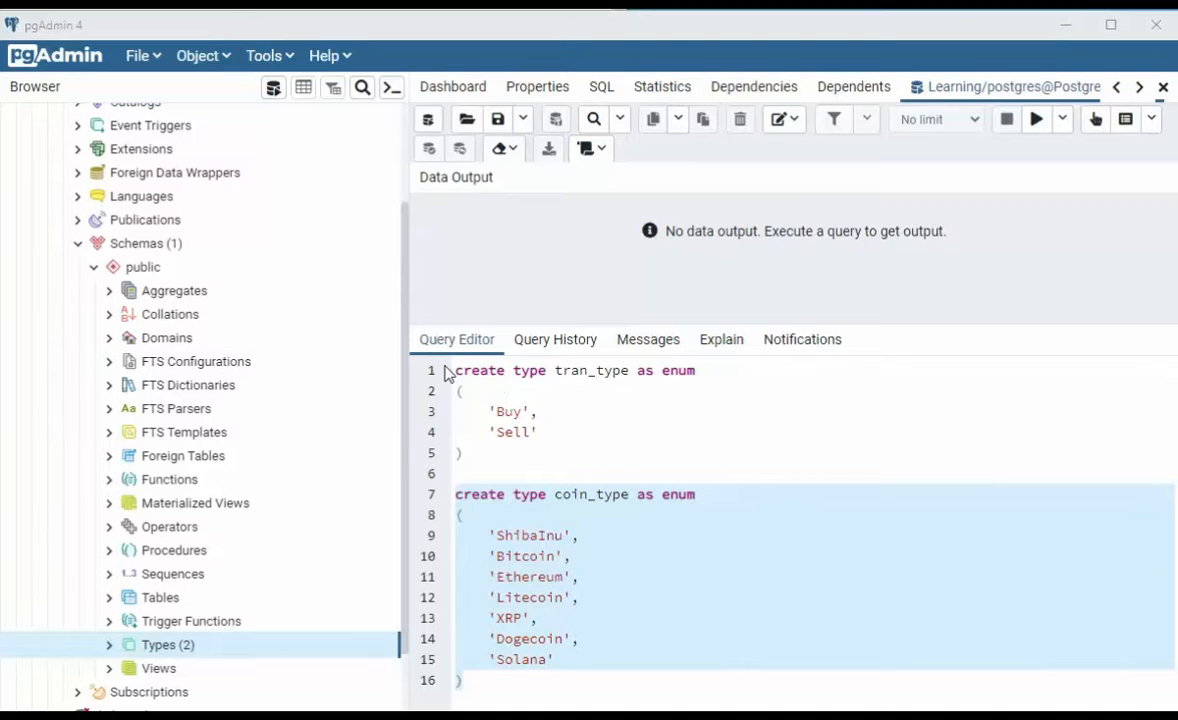
Step: Refresh the browser tree and expand public > Types to show coin_type and tran_type
{"action": "left_click", "coordinate": [610, 428]}
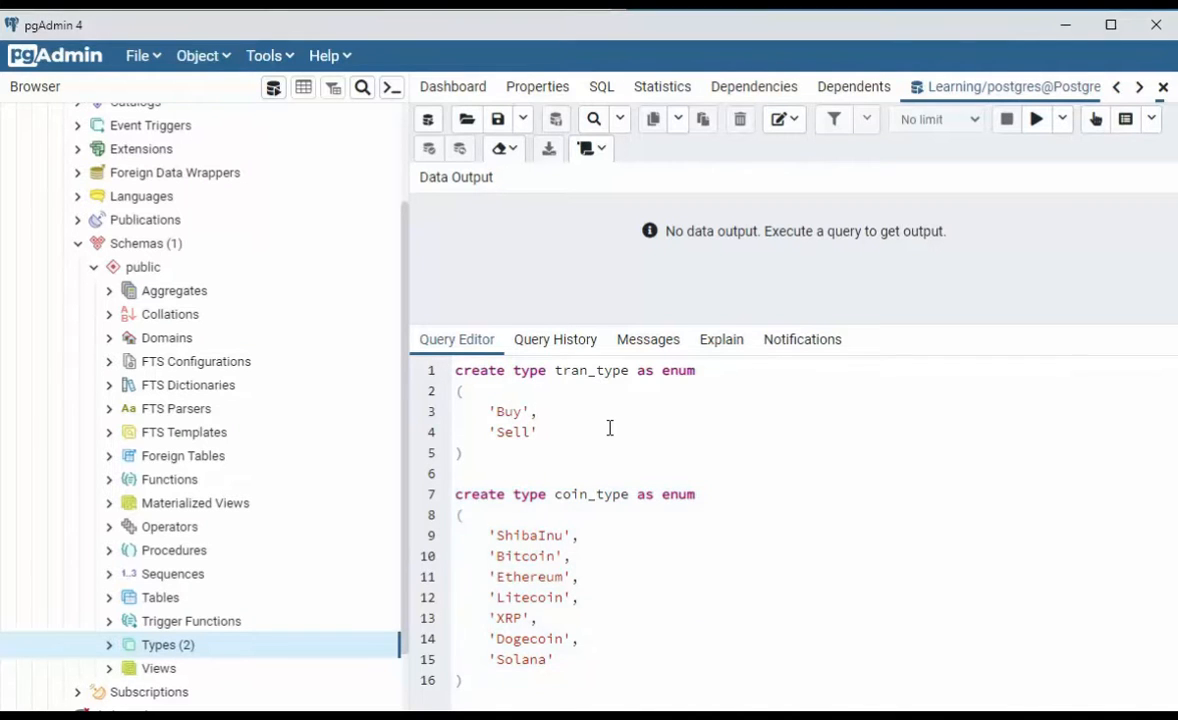
{"action": "mouse_move", "coordinate": [590, 556]}
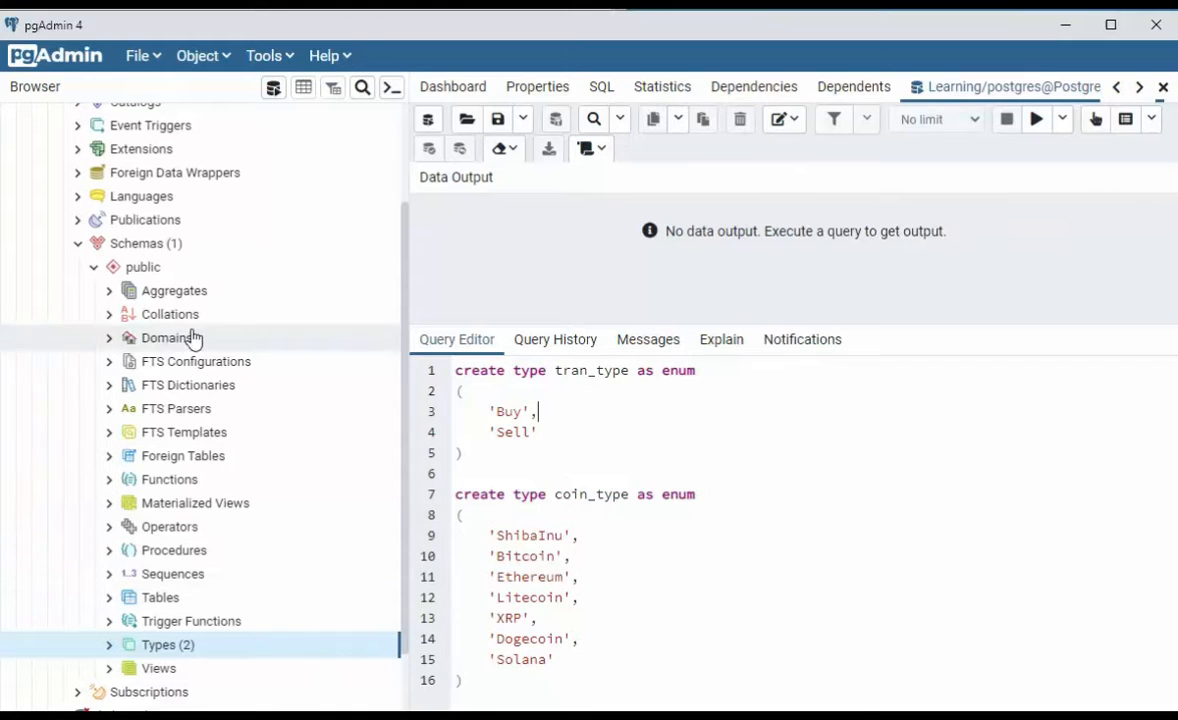
{"action": "right_click", "coordinate": [144, 244]}
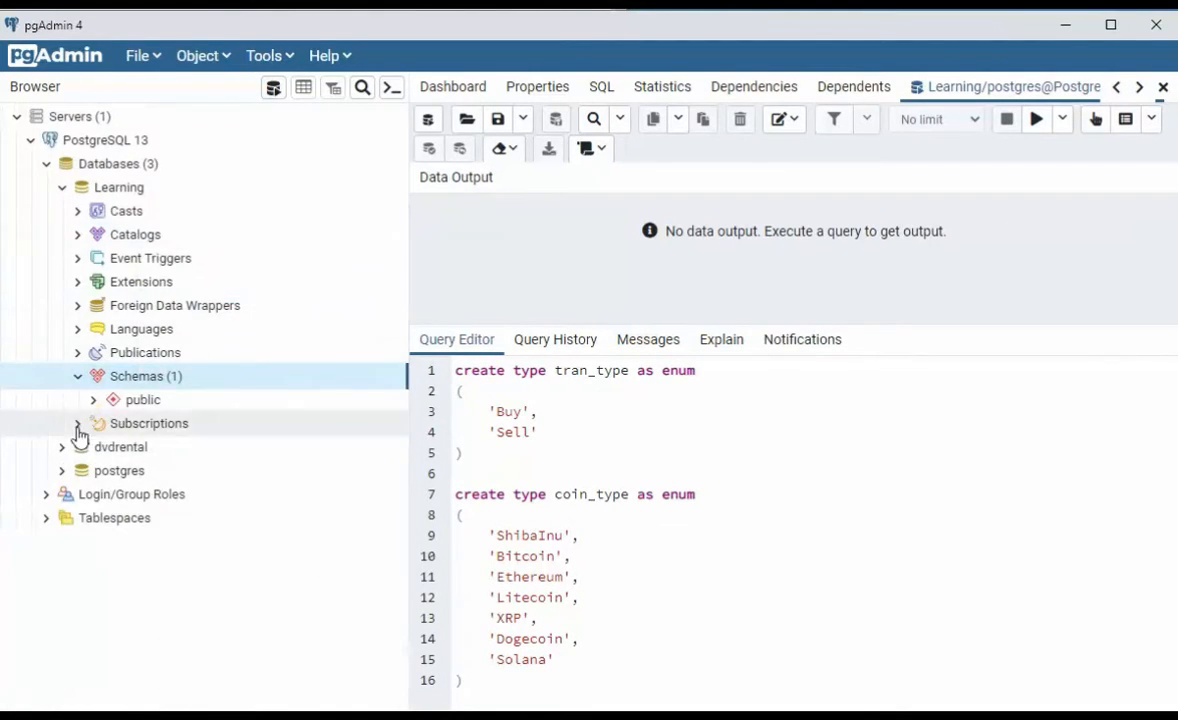
{"action": "left_click", "coordinate": [78, 376]}
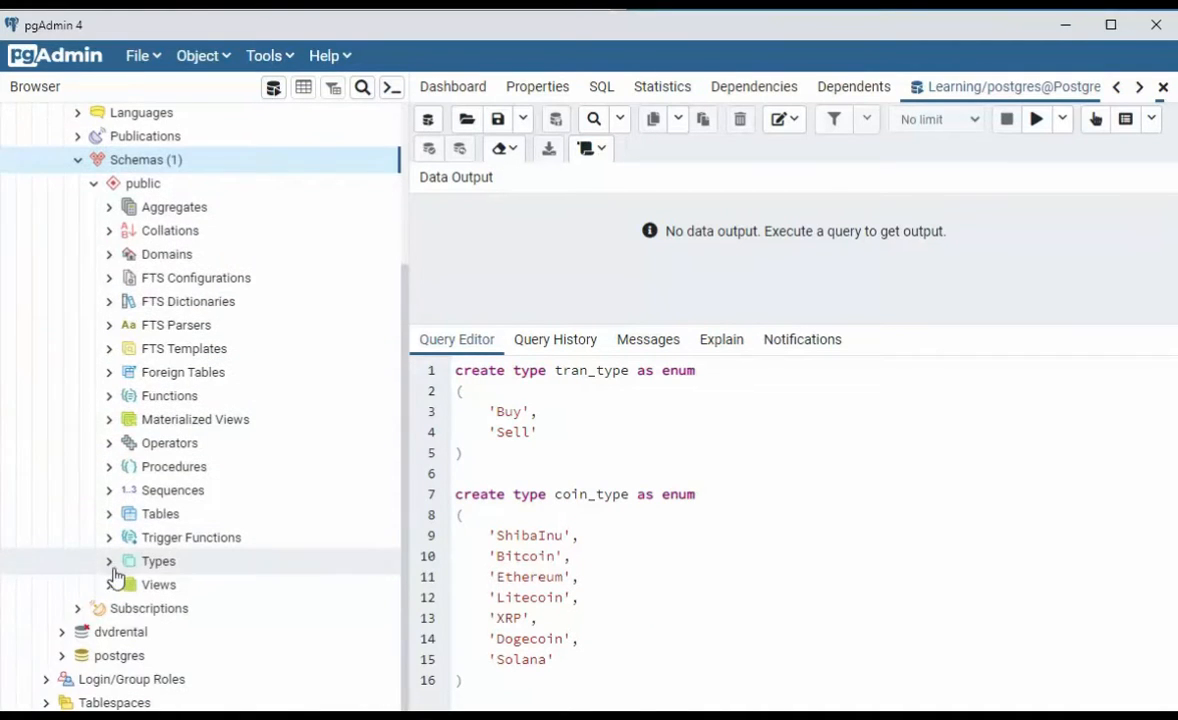
{"action": "left_click", "coordinate": [110, 560]}
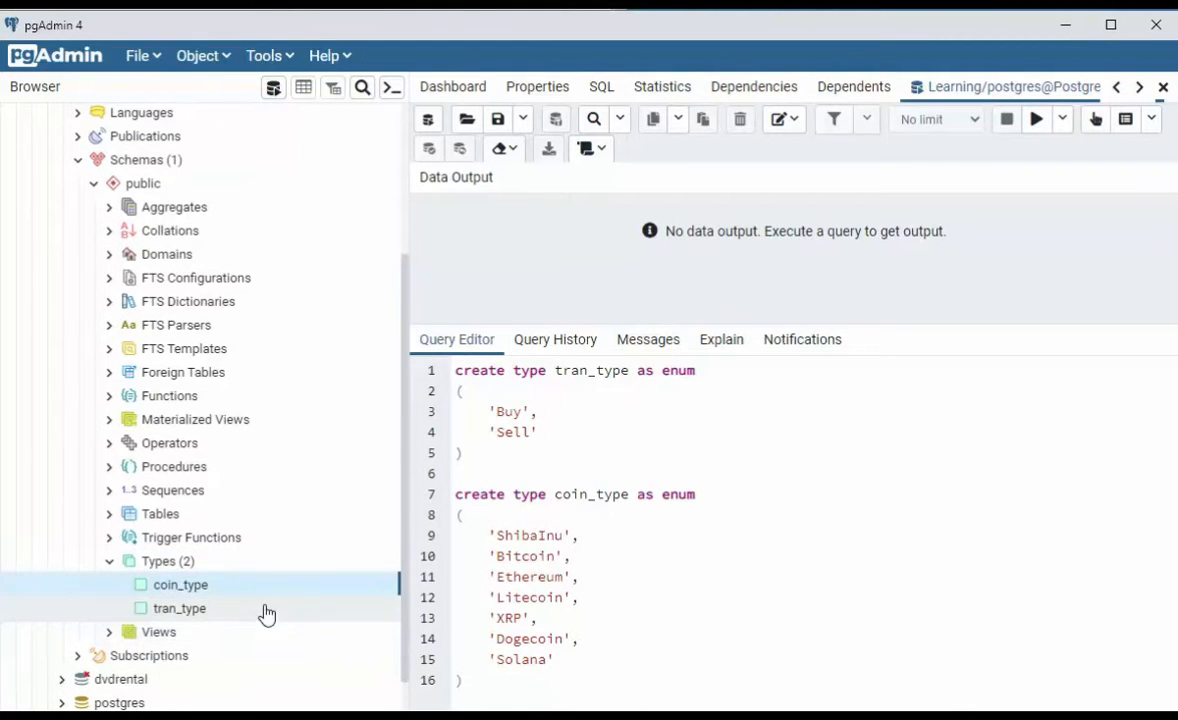
{"action": "left_click", "coordinate": [180, 584]}
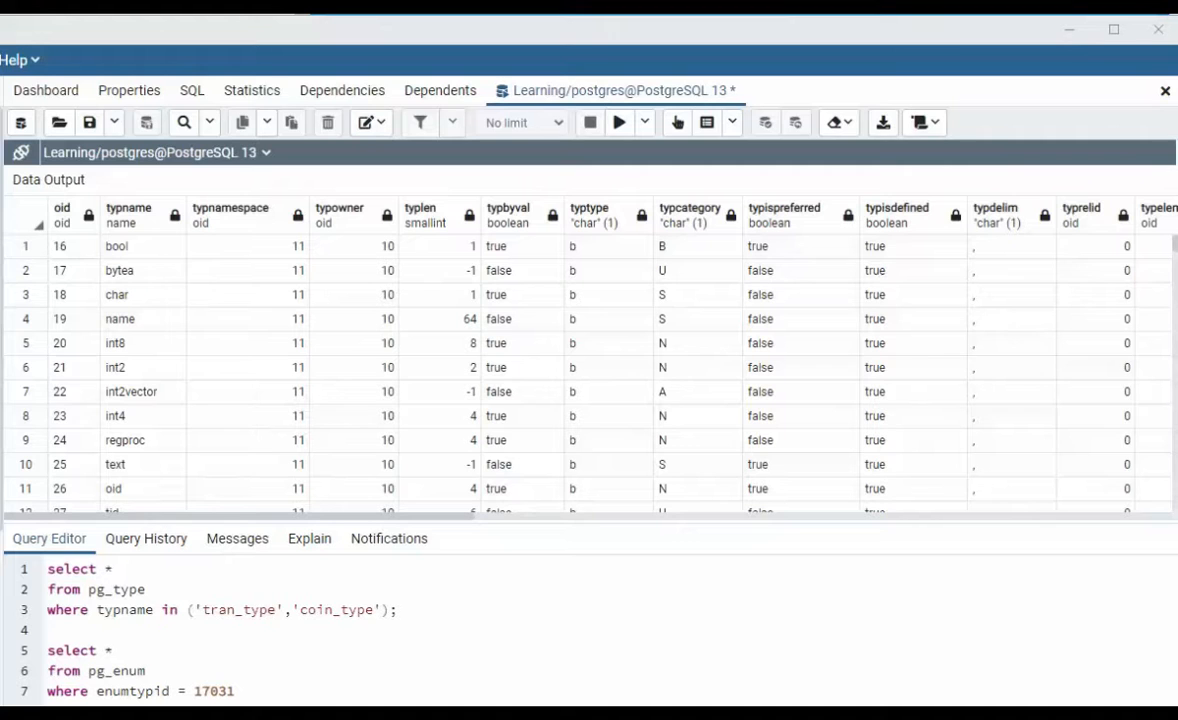
Step: Run the pg_type query returning tran_type (oid 17031) and coin_type (oid 17036)
{"action": "scroll", "scroll_direction": "down", "scroll_amount": 3}
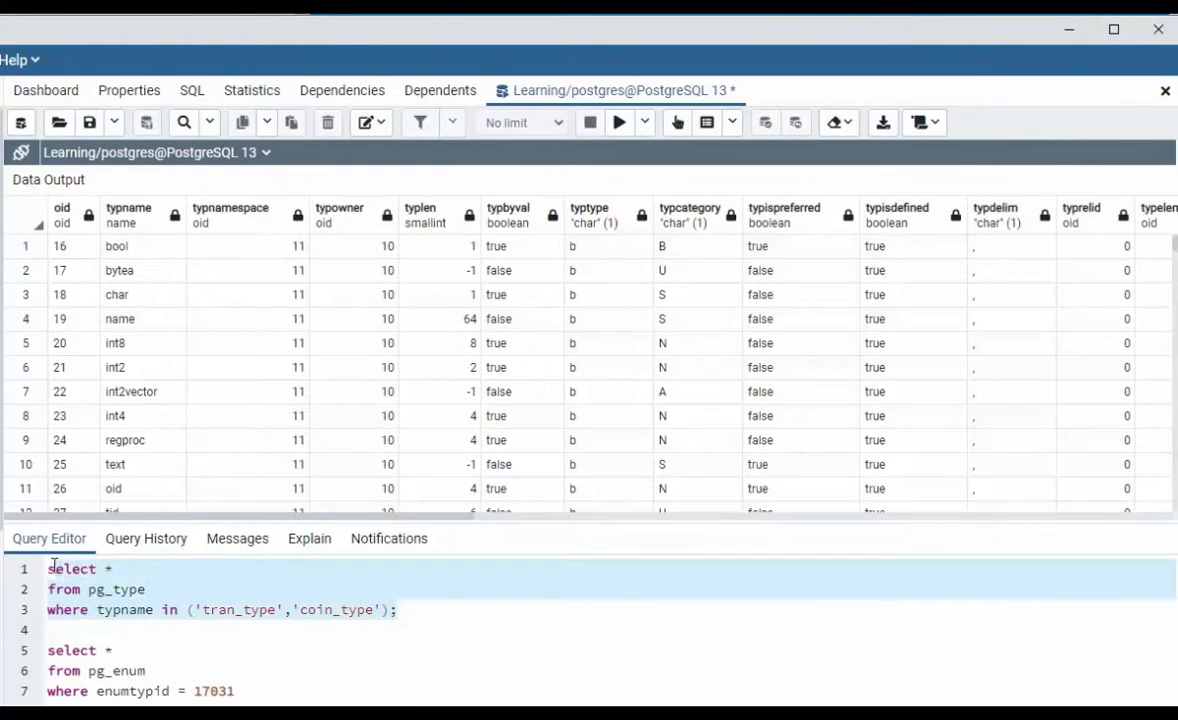
{"action": "left_click", "coordinate": [618, 122]}
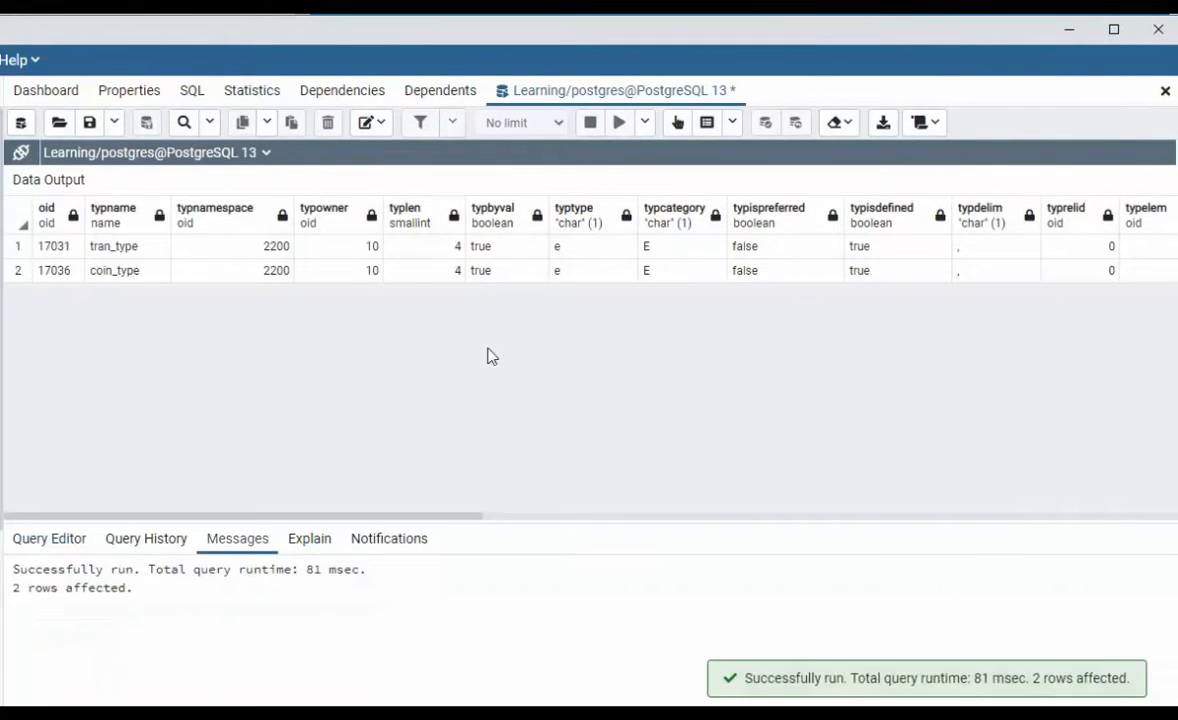
{"action": "mouse_move", "coordinate": [156, 344]}
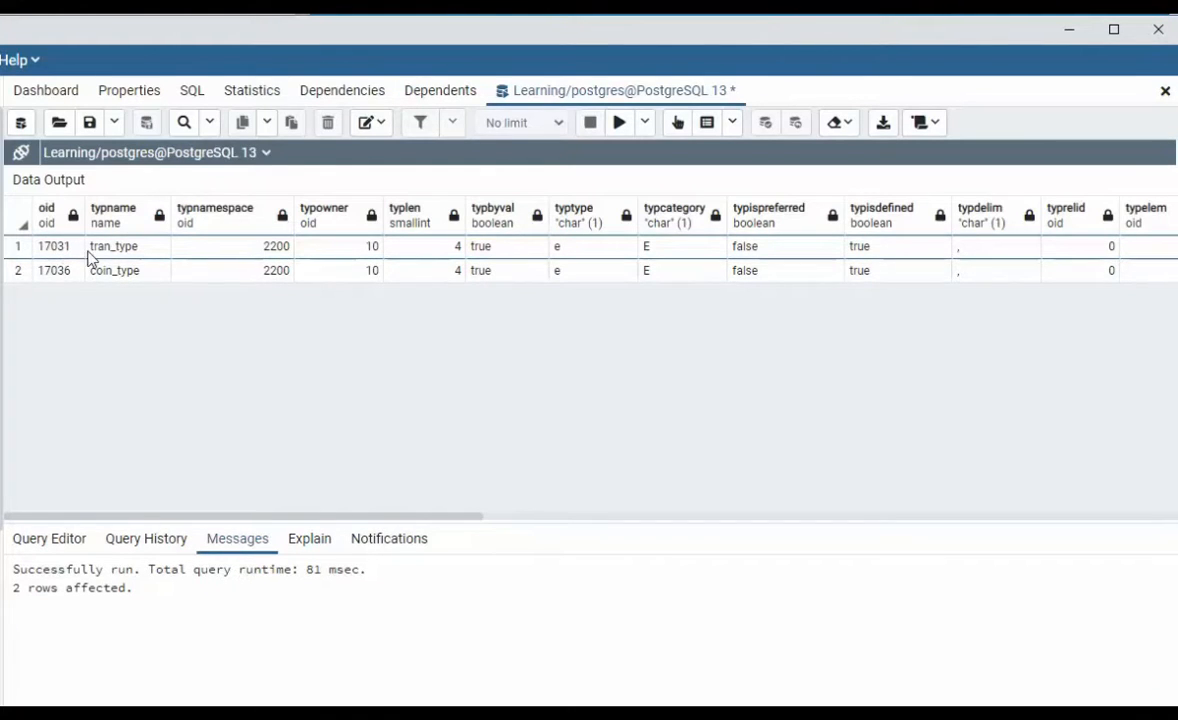
{"action": "left_click", "coordinate": [48, 538]}
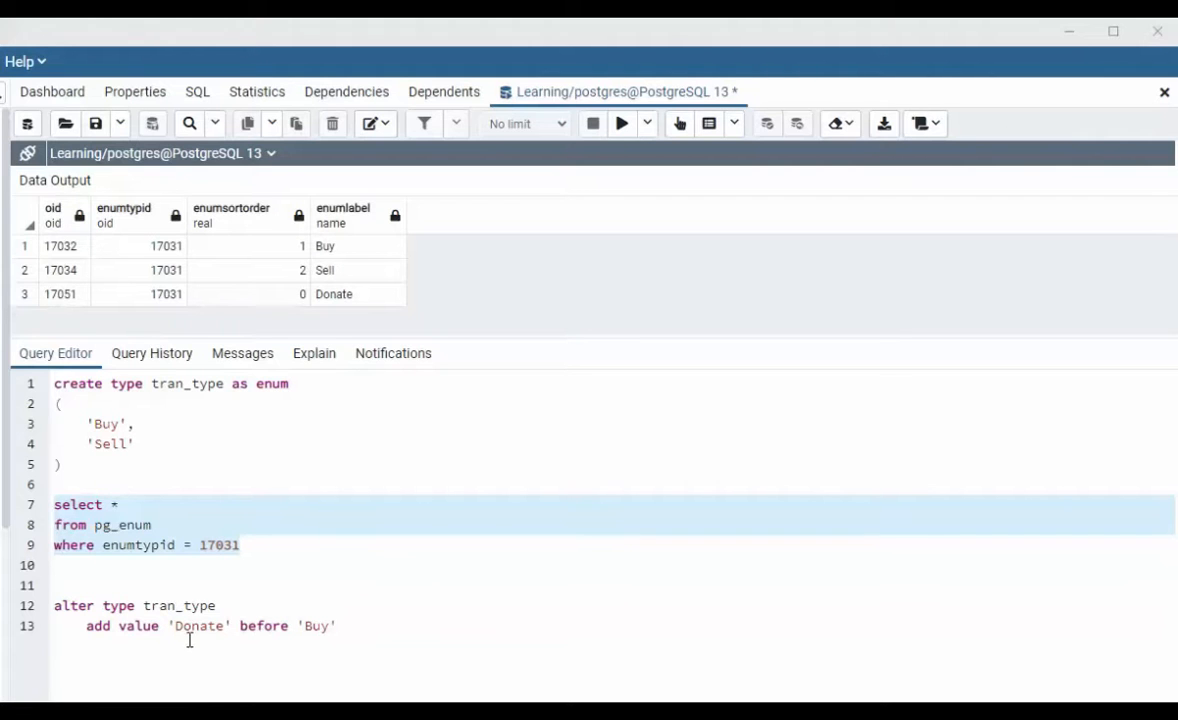
{"action": "mouse_move", "coordinate": [258, 242]}
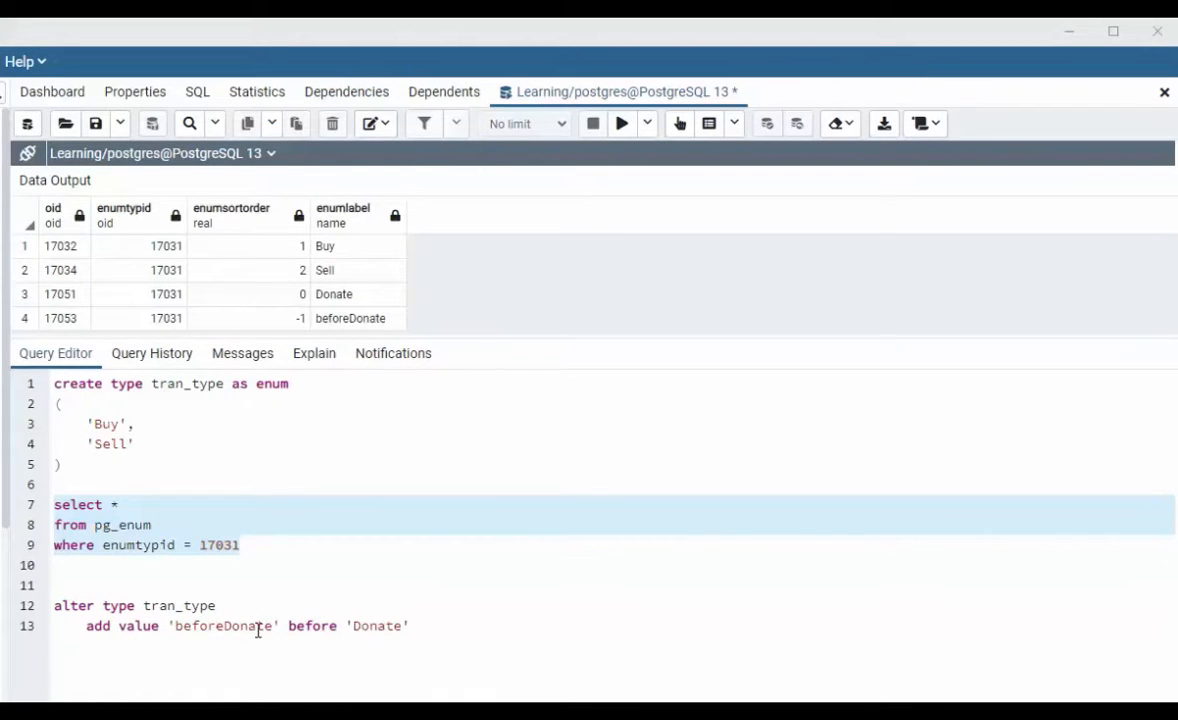
{"action": "mouse_move", "coordinate": [360, 328]}
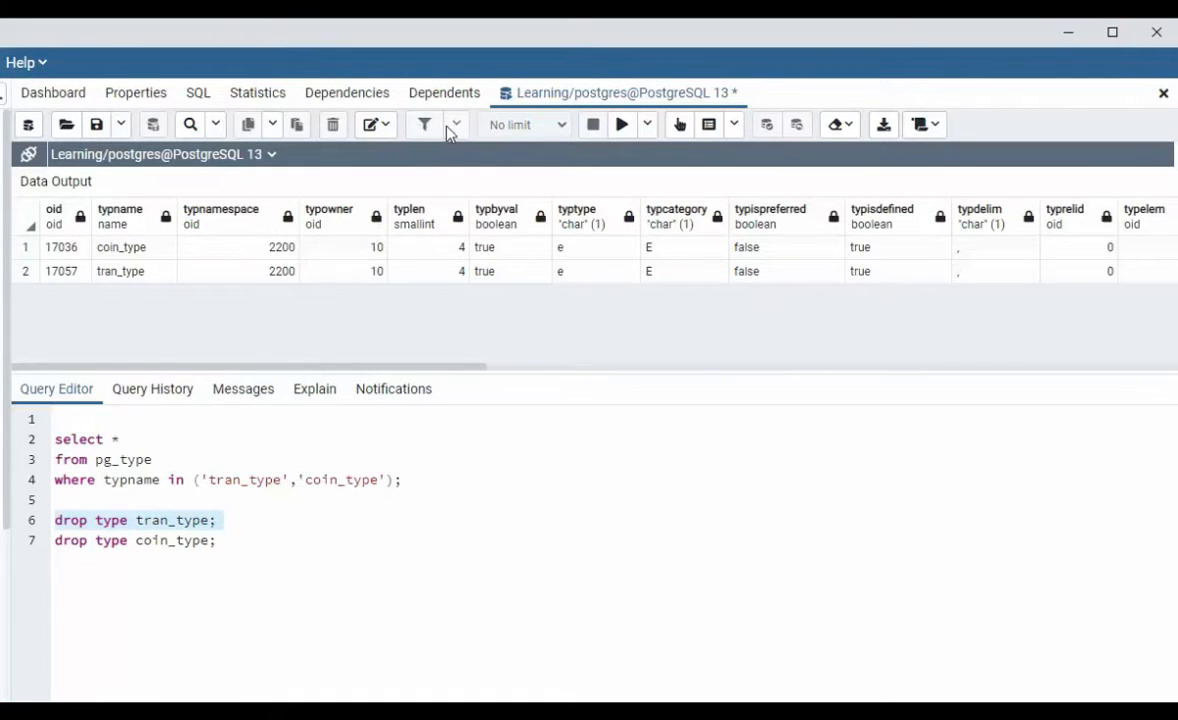
Step: Run the drop statements for tran_type and coin_type
{"action": "left_click", "coordinate": [620, 124]}
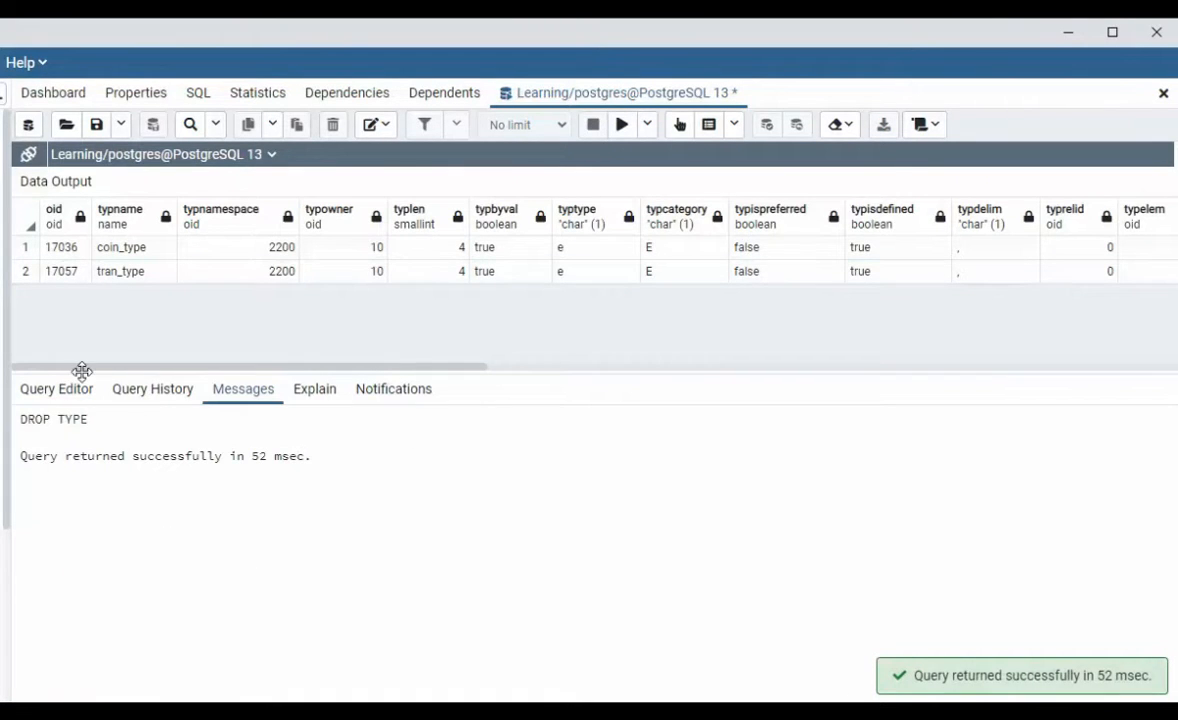
{"action": "left_click", "coordinate": [56, 388]}
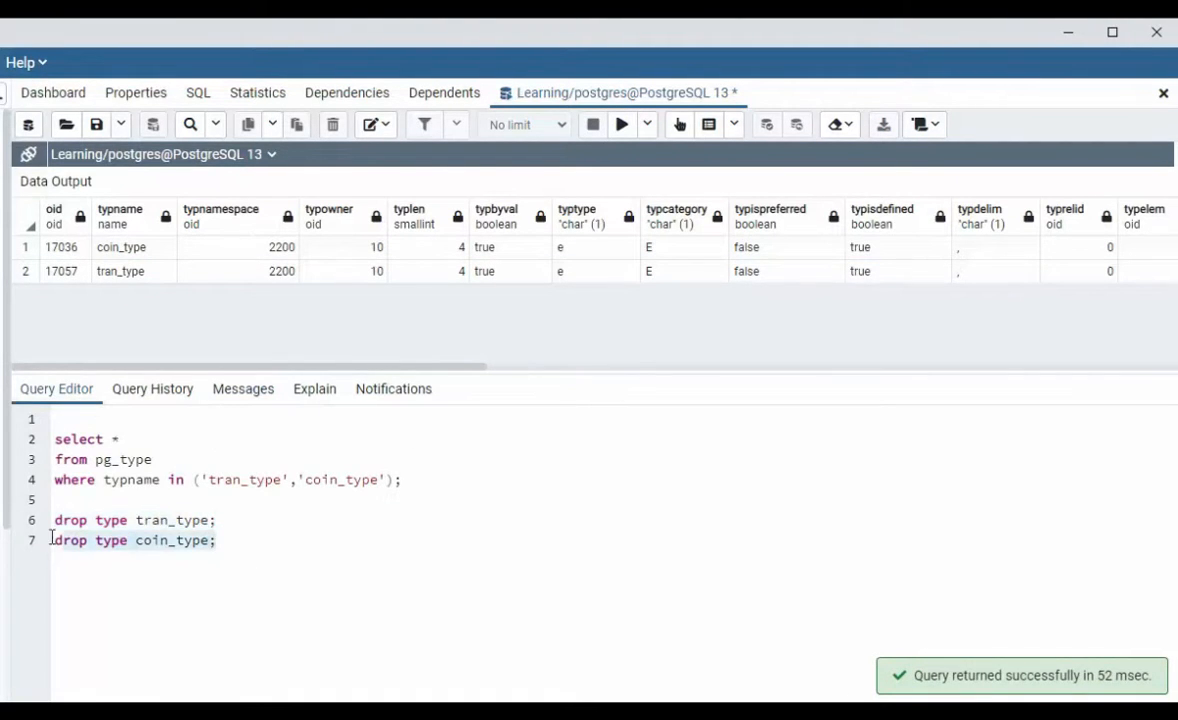
{"action": "left_click", "coordinate": [620, 124]}
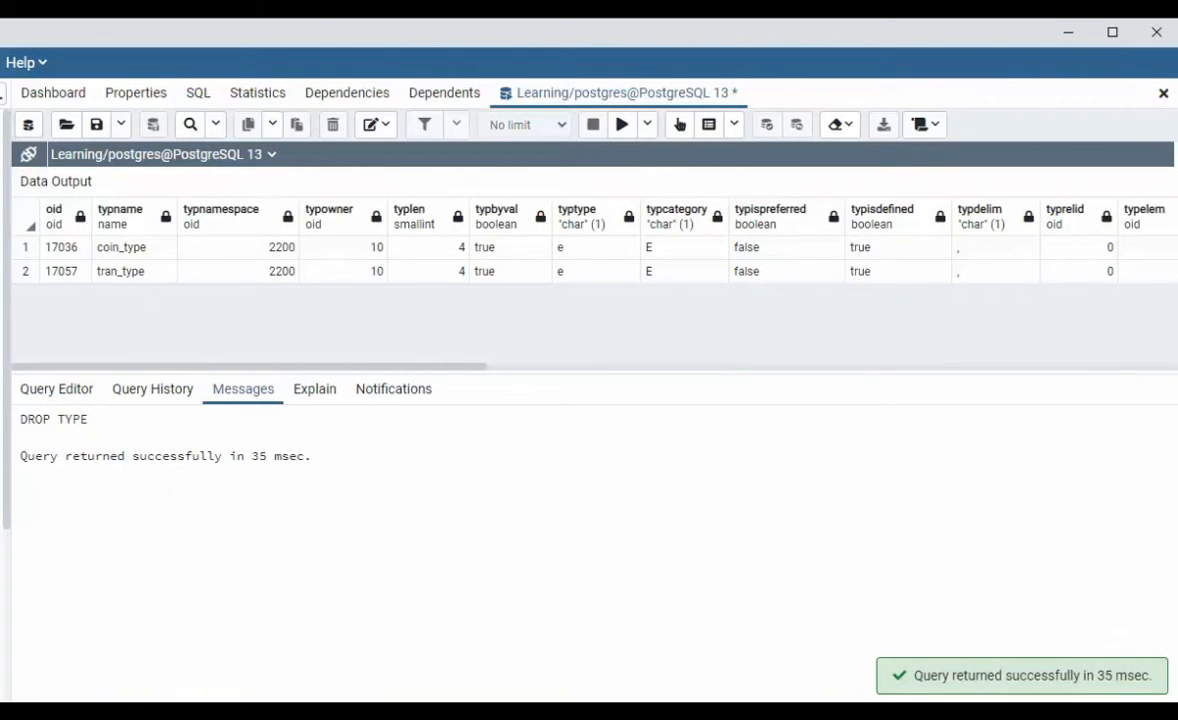
{"action": "left_click", "coordinate": [56, 388]}
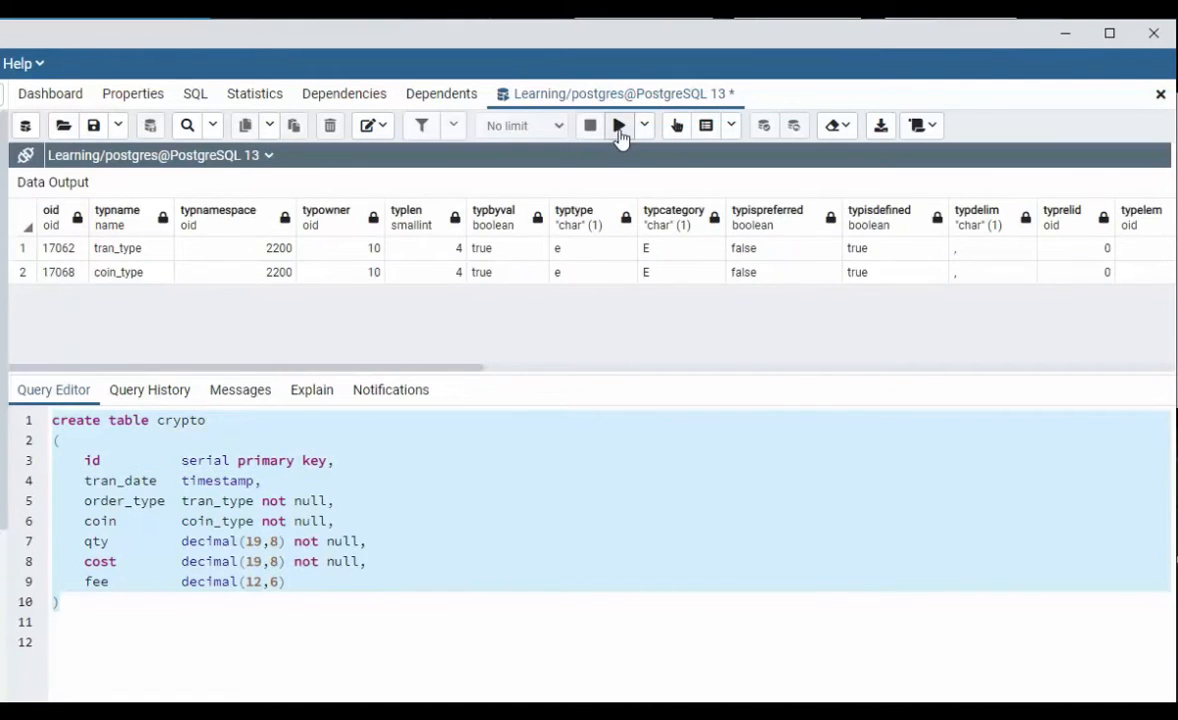
Step: Run CREATE TABLE crypto with id, tran_date, order_type, coin, qty, cost and fee columns
{"action": "left_click", "coordinate": [618, 124]}
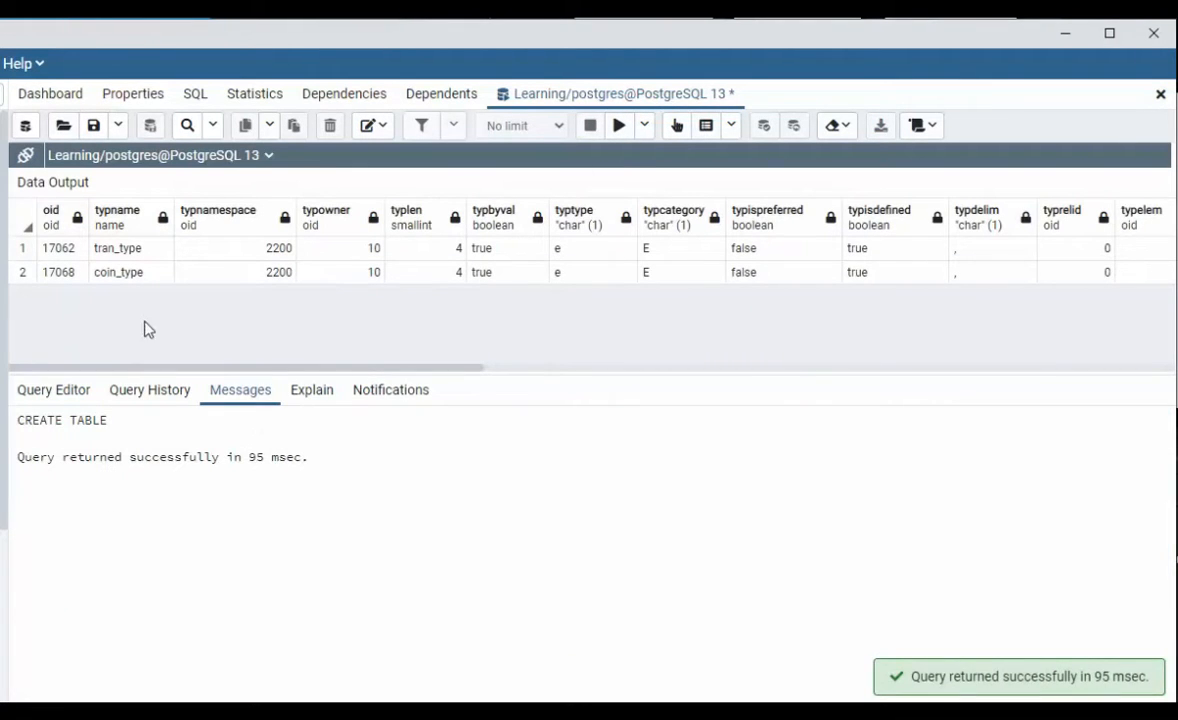
{"action": "left_click", "coordinate": [52, 388]}
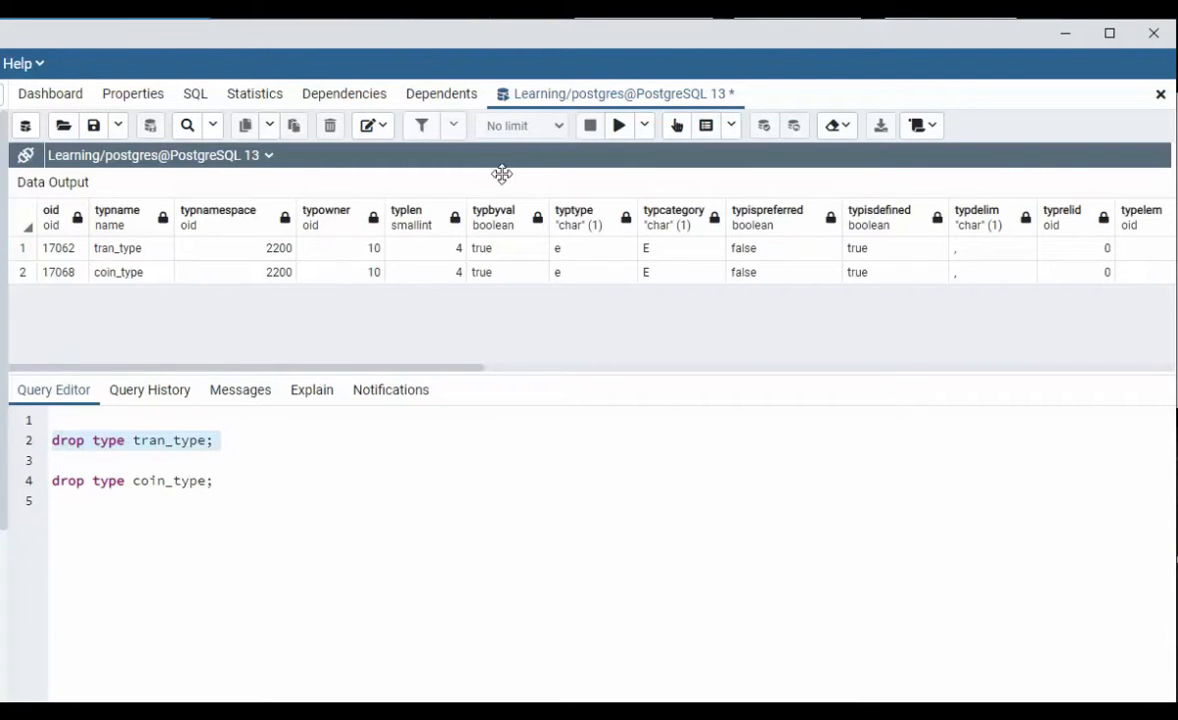
{"action": "left_click", "coordinate": [618, 124]}
{"action": "type", "text": " cascade"}
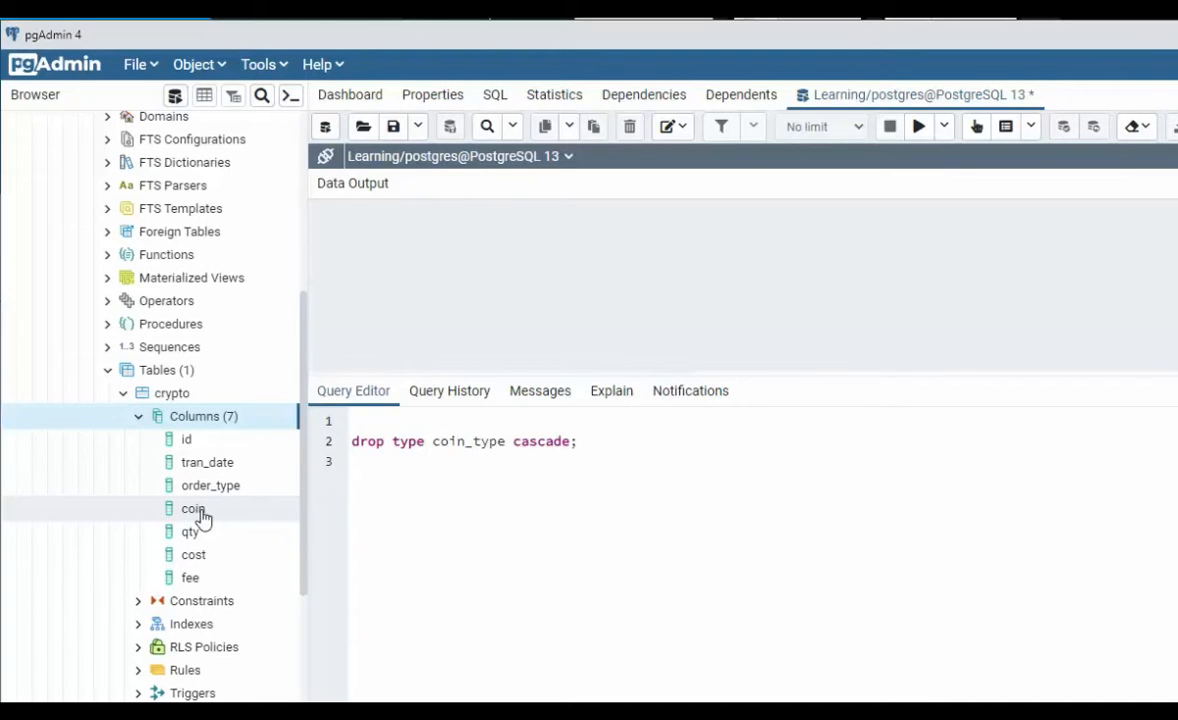
{"action": "mouse_move", "coordinate": [258, 520]}
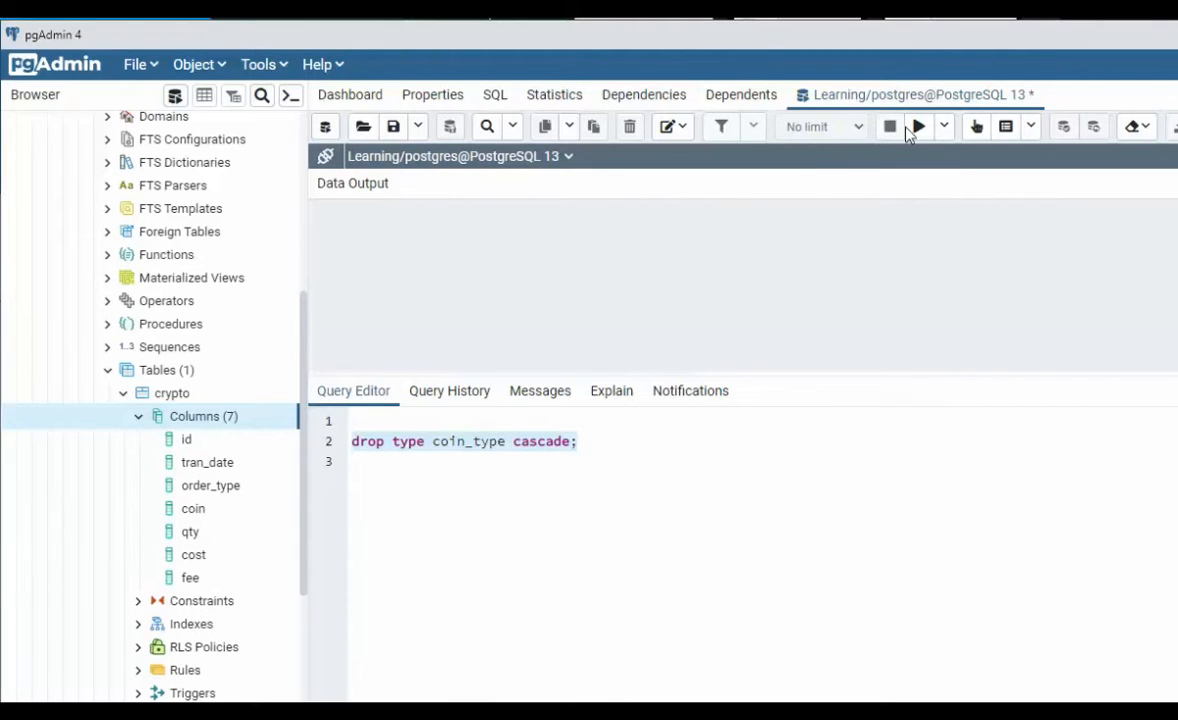
Step: Run 'drop type coin_type cascade' and refresh Columns and Types to show crypto without coin
{"action": "left_click", "coordinate": [916, 126]}
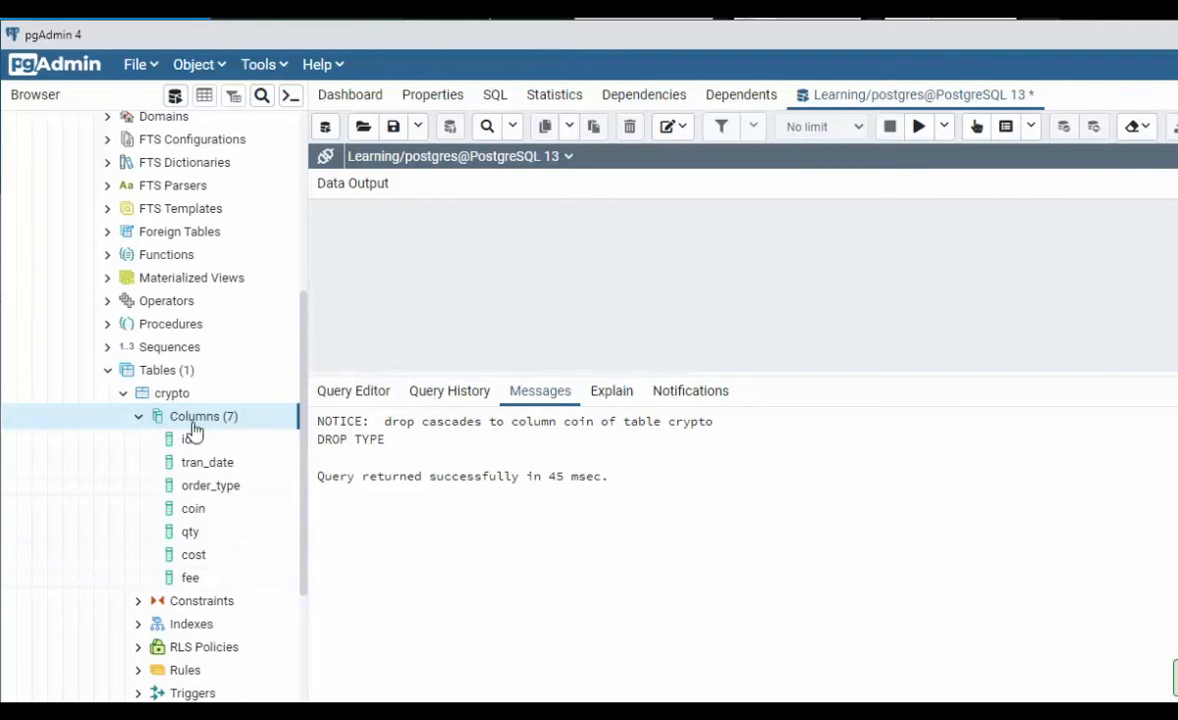
{"action": "right_click", "coordinate": [172, 392]}
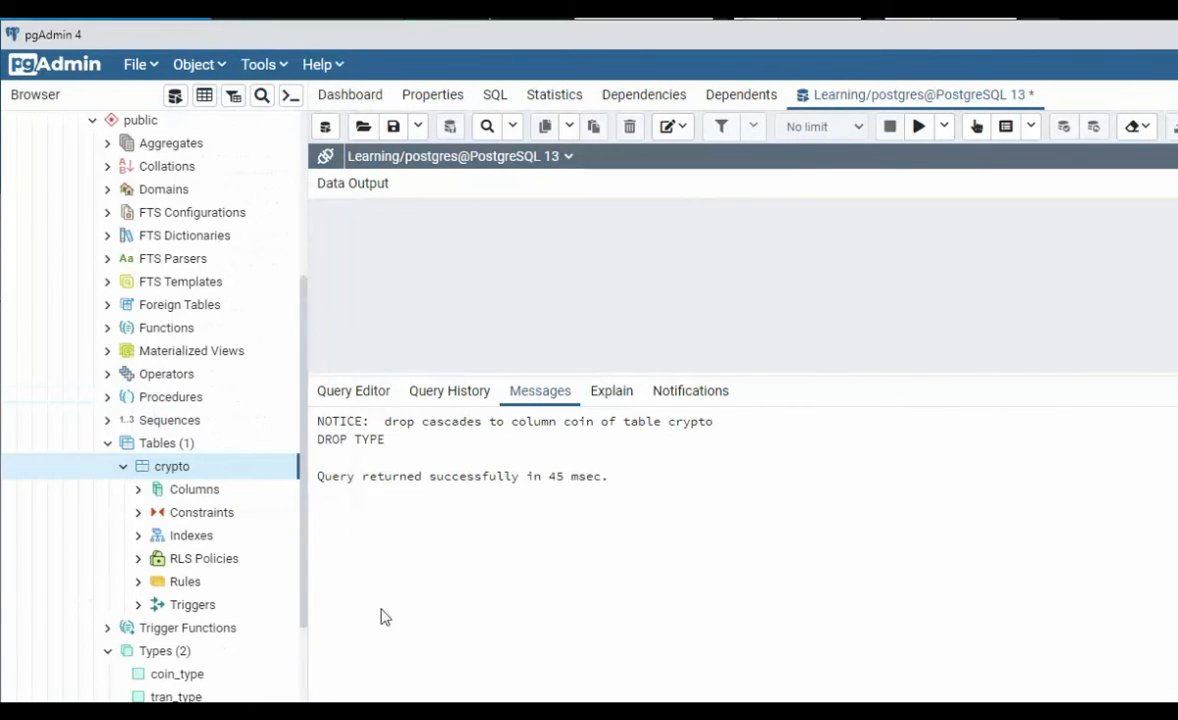
{"action": "left_click", "coordinate": [138, 488]}
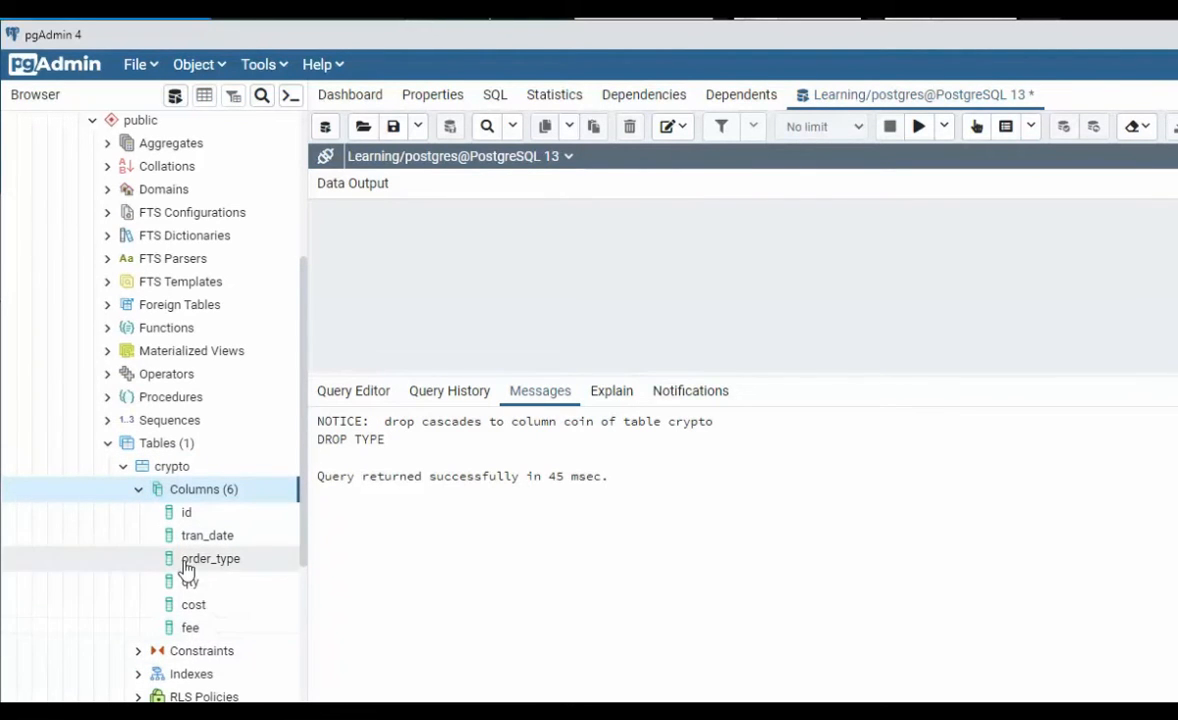
{"action": "right_click", "coordinate": [164, 516]}
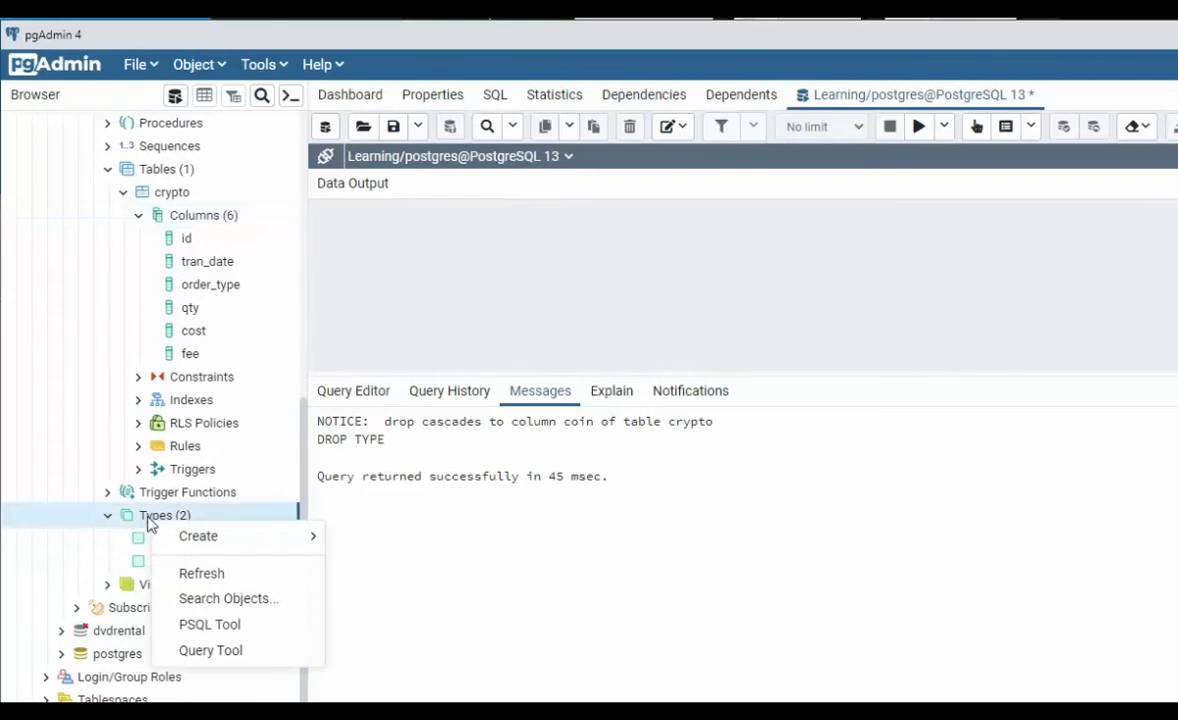
{"action": "left_click", "coordinate": [200, 572]}
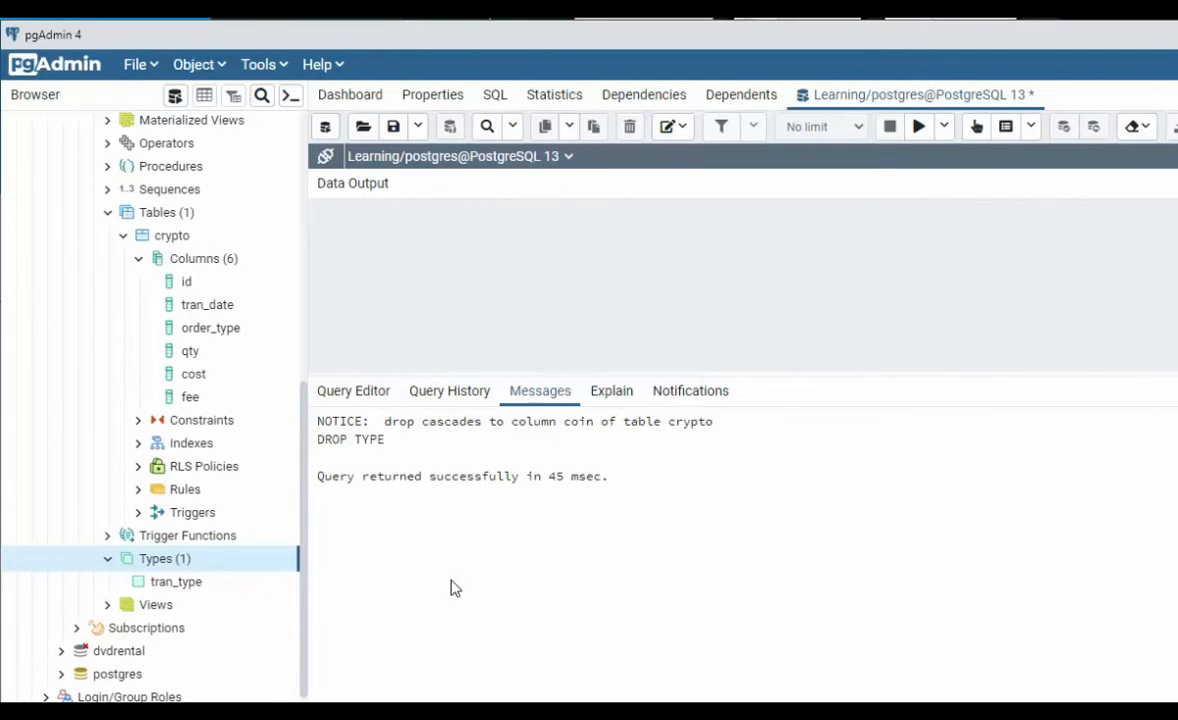
{"action": "left_click", "coordinate": [352, 390]}
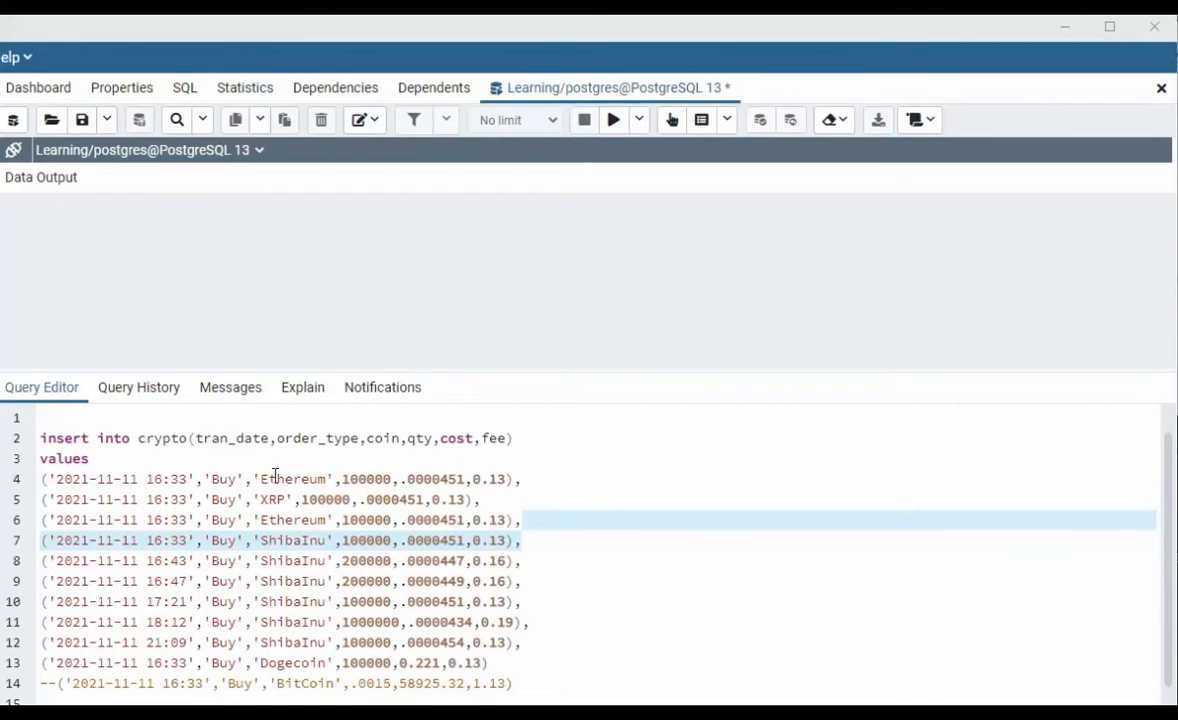
{"action": "mouse_move", "coordinate": [304, 648]}
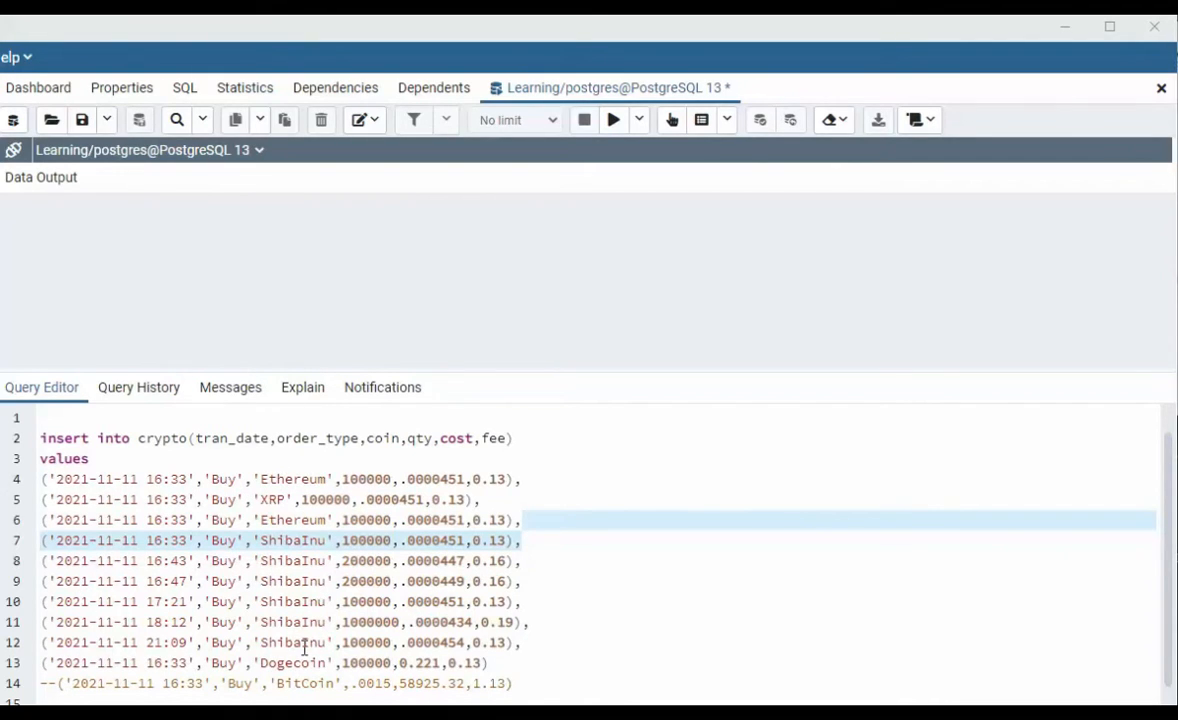
{"action": "mouse_move", "coordinate": [86, 480]}
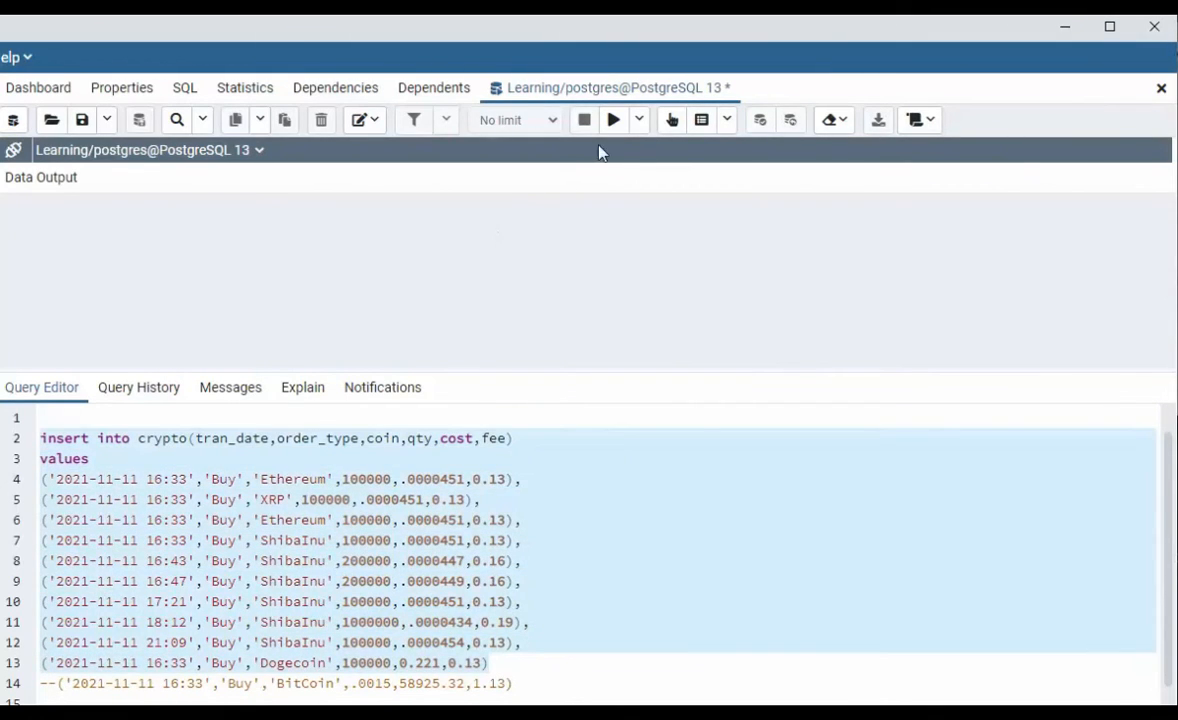
Step: Run the ten-row insert of Ethereum, XRP, ShibaInu and Dogecoin transactions into crypto
{"action": "left_click", "coordinate": [612, 120]}
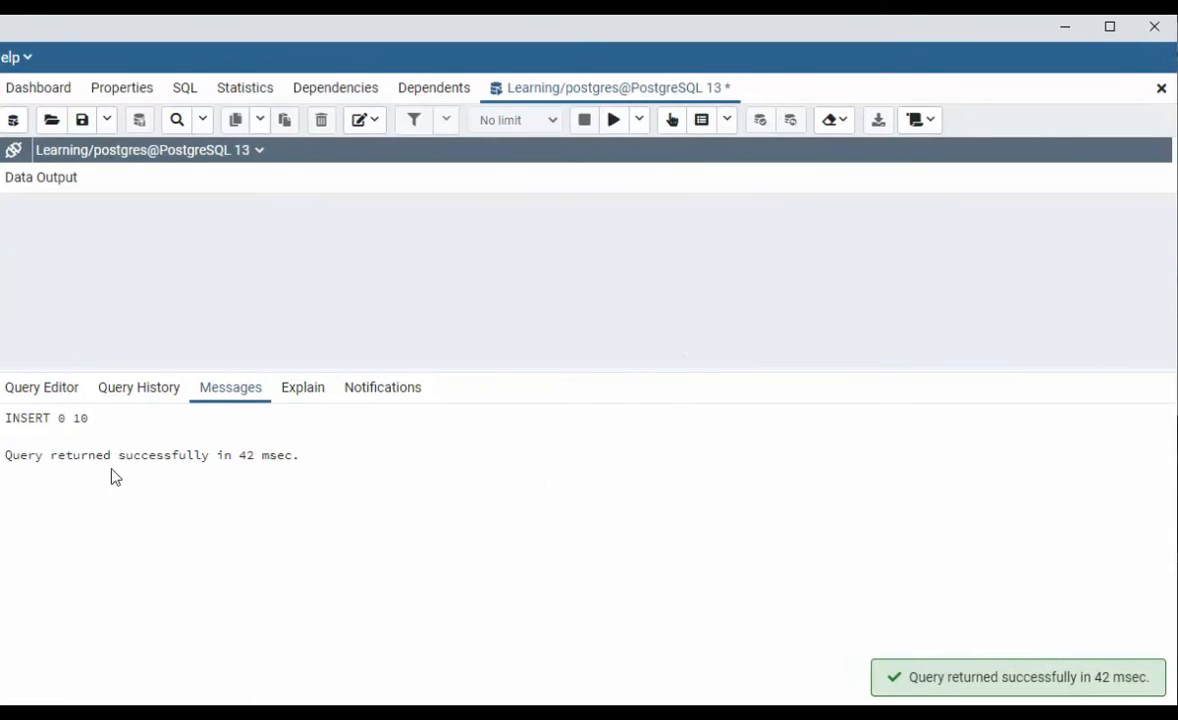
{"action": "mouse_move", "coordinate": [12, 352]}
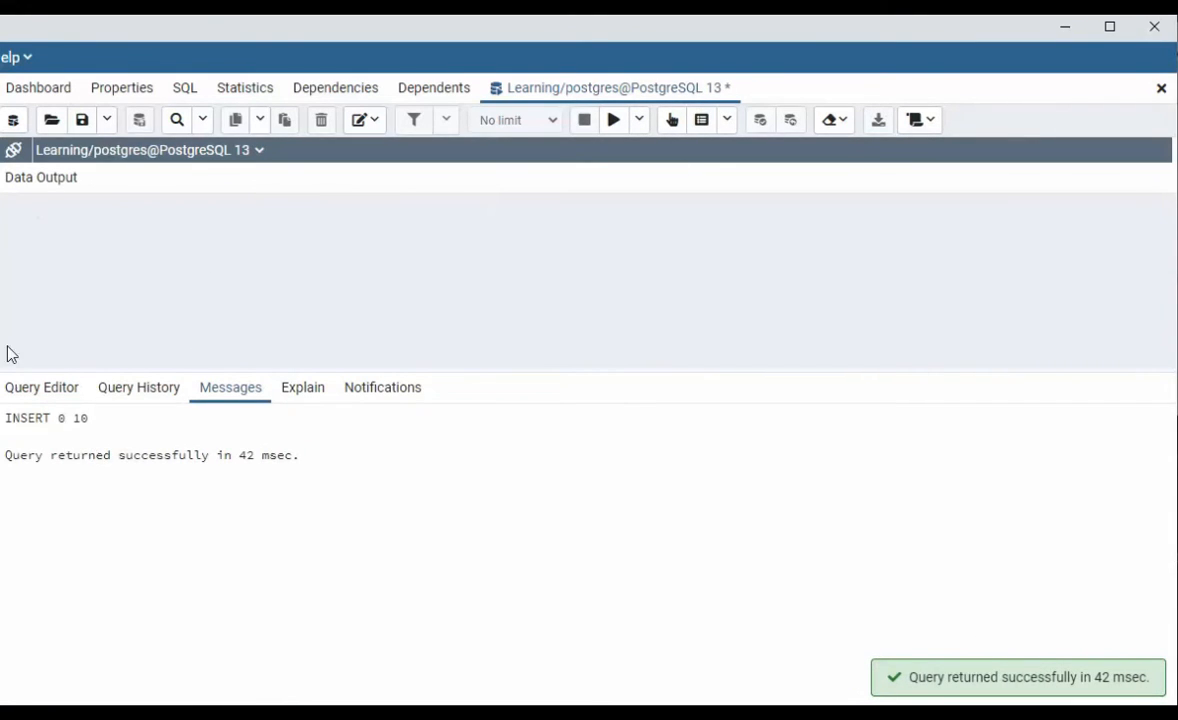
{"action": "left_click", "coordinate": [40, 388]}
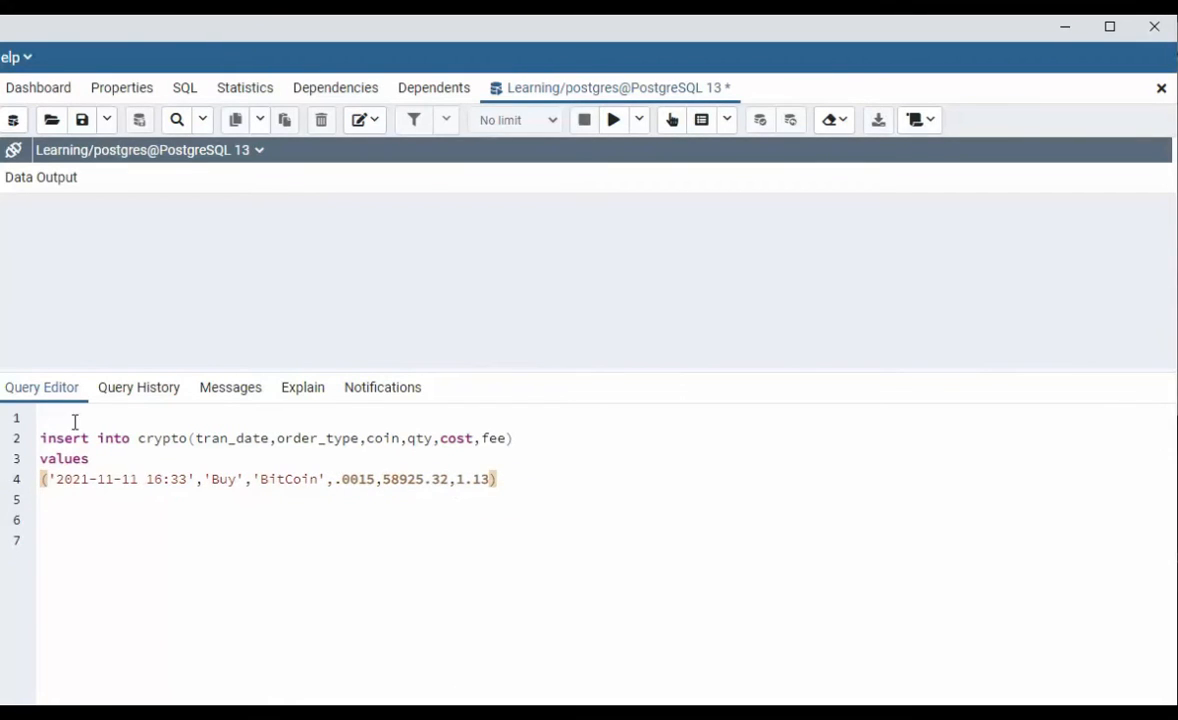
Step: Run the BitCoin insert, see the invalid enum error, correct it to 'Bitcoin' and insert it
{"action": "left_click", "coordinate": [220, 480]}
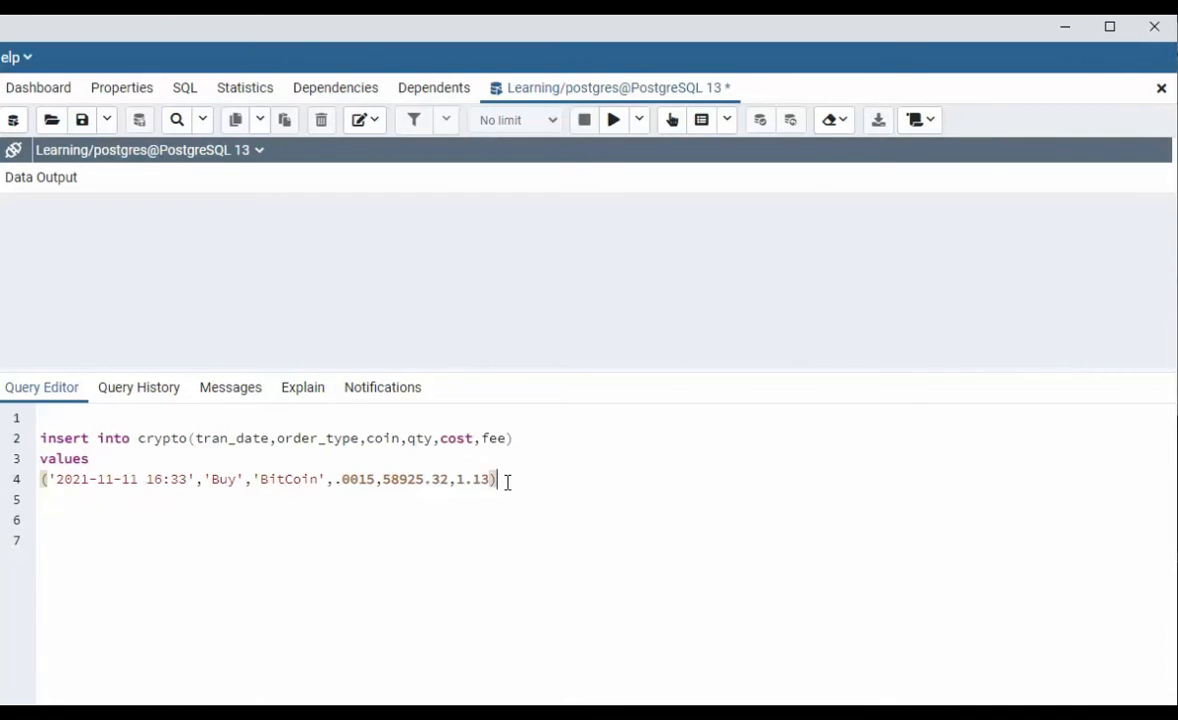
{"action": "left_click", "coordinate": [612, 120]}
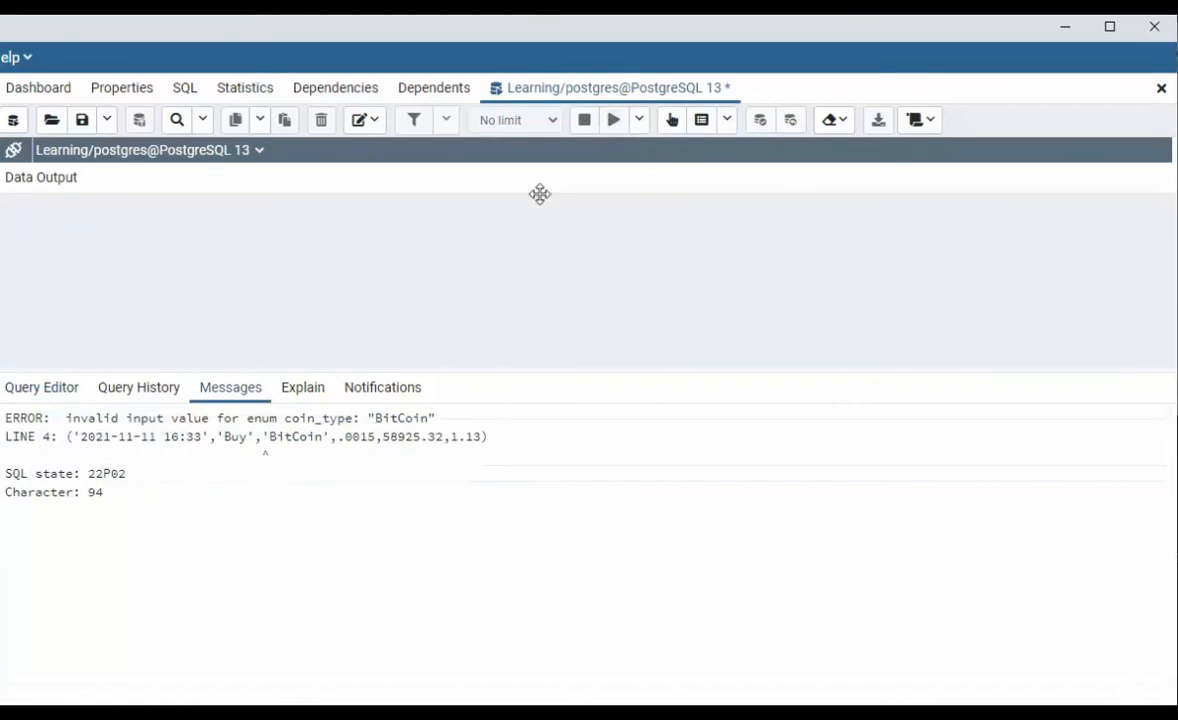
{"action": "mouse_move", "coordinate": [288, 462]}
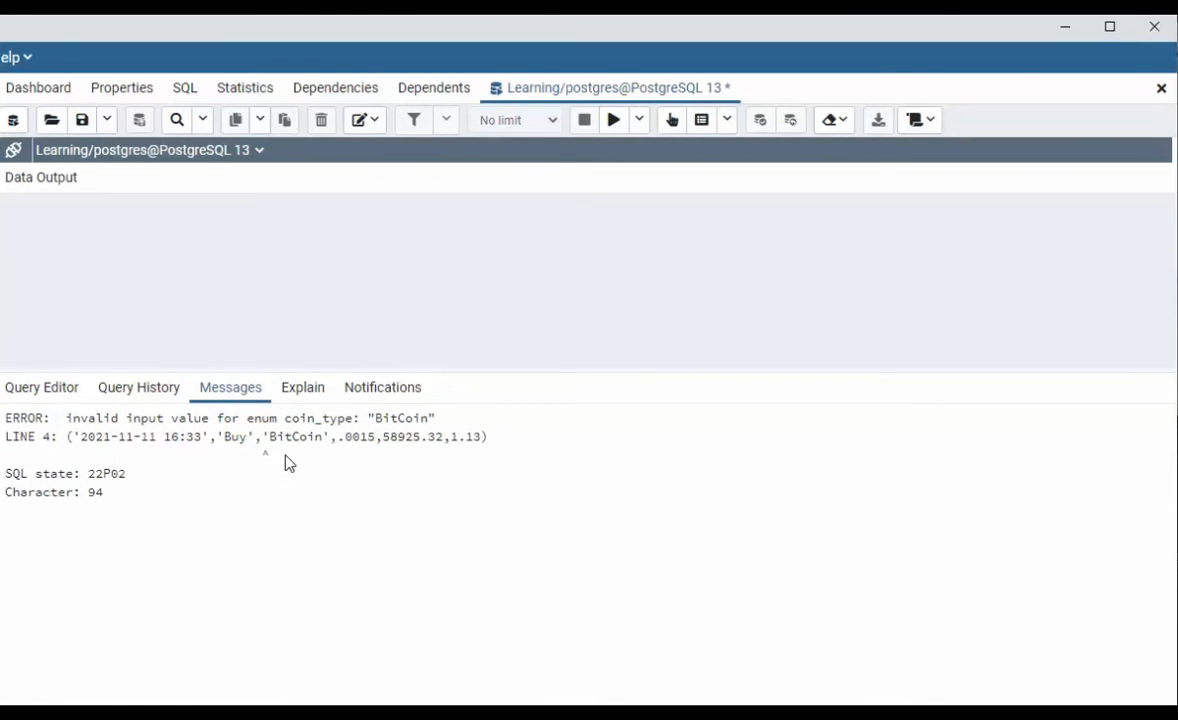
{"action": "mouse_move", "coordinate": [270, 456]}
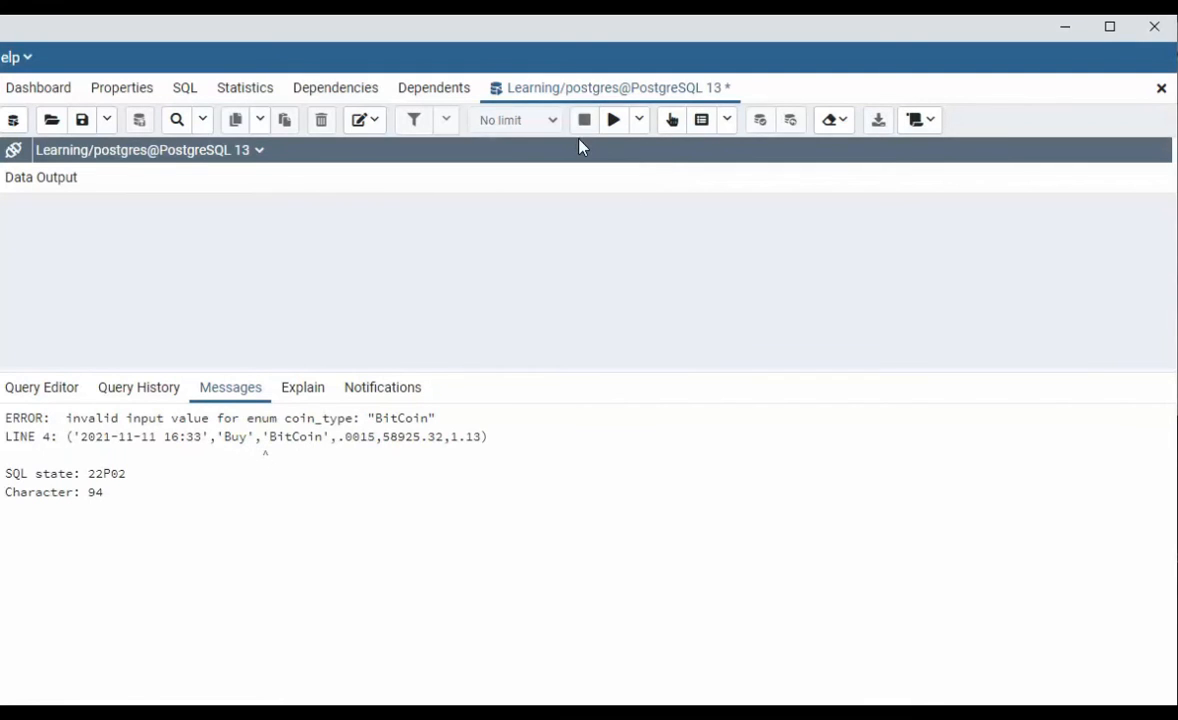
{"action": "left_click", "coordinate": [40, 388]}
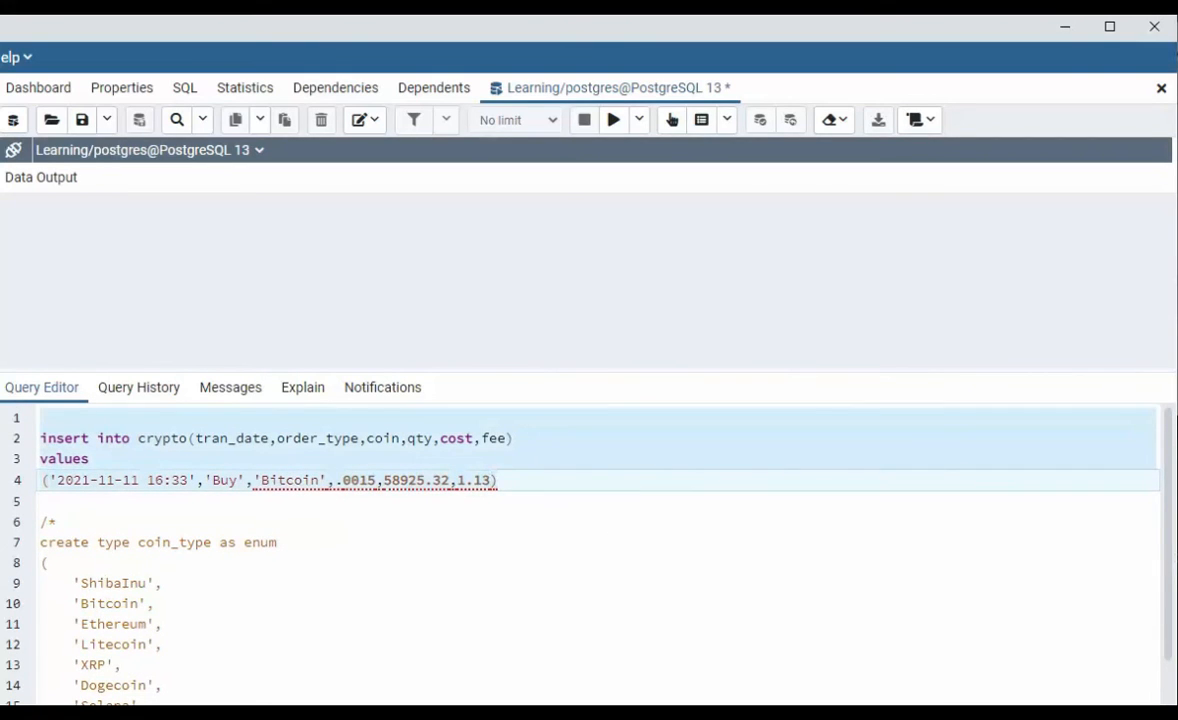
{"action": "left_click", "coordinate": [612, 120]}
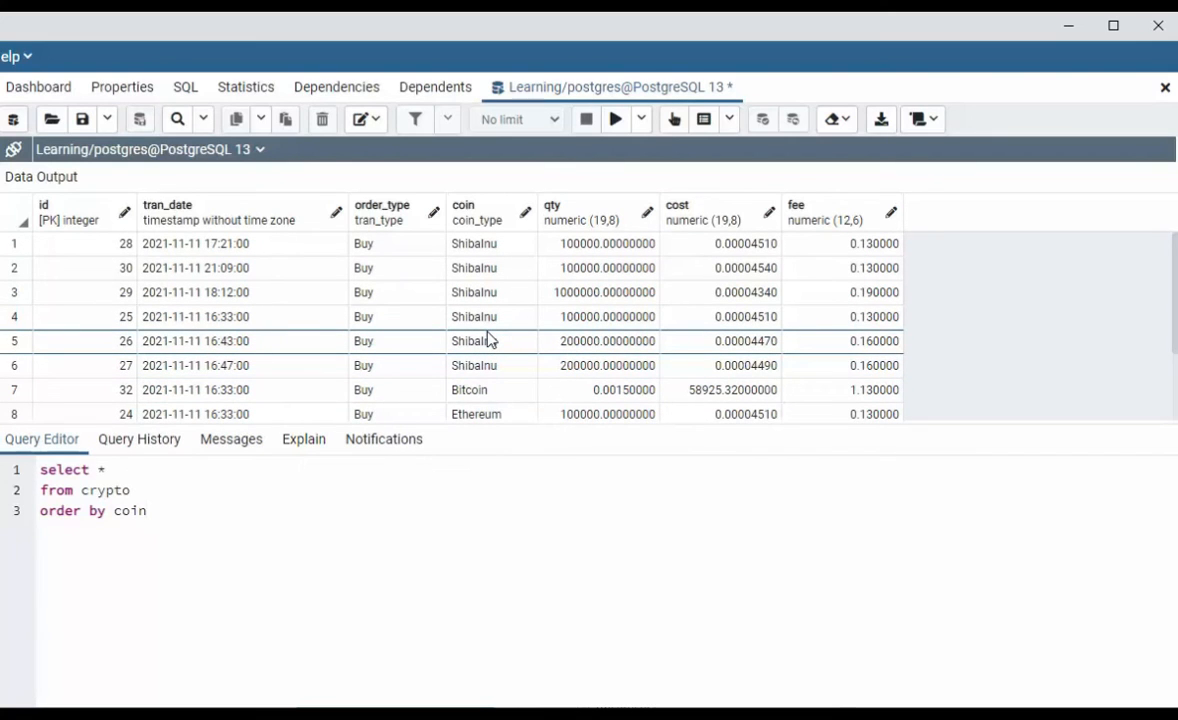
Step: Run the pg_enum query for type 17092 listing coin_type's seven labels with sort orders
{"action": "left_click", "coordinate": [616, 120]}
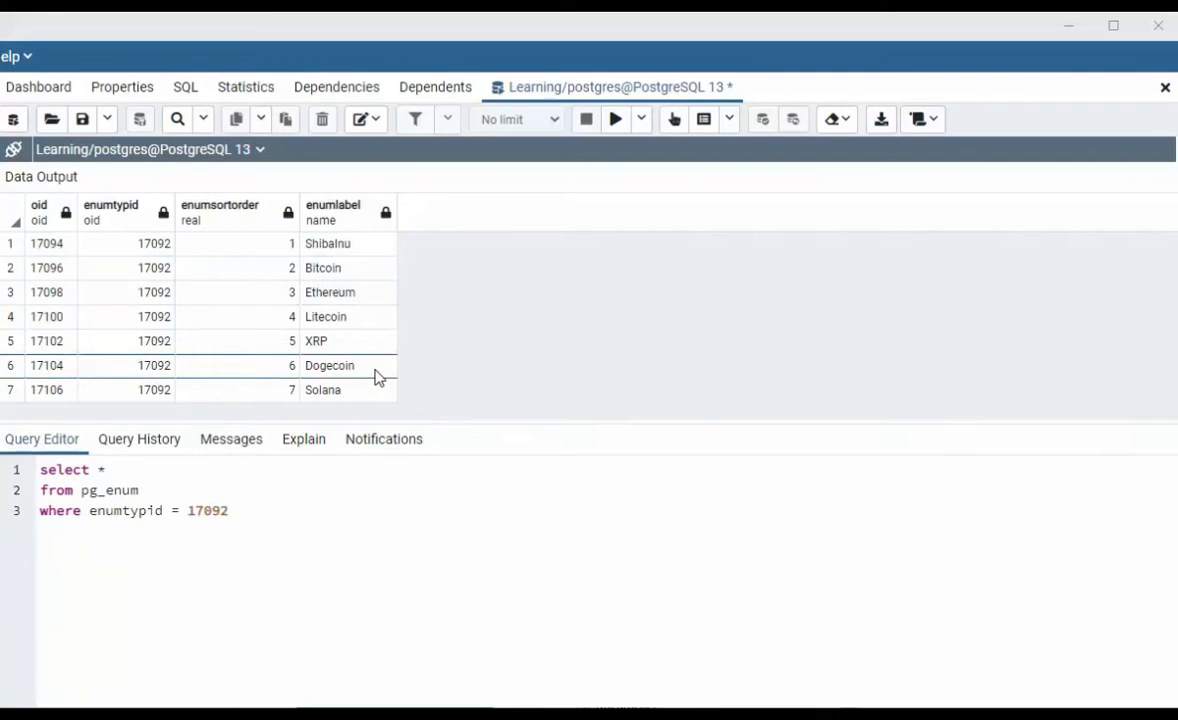
{"action": "mouse_move", "coordinate": [260, 316]}
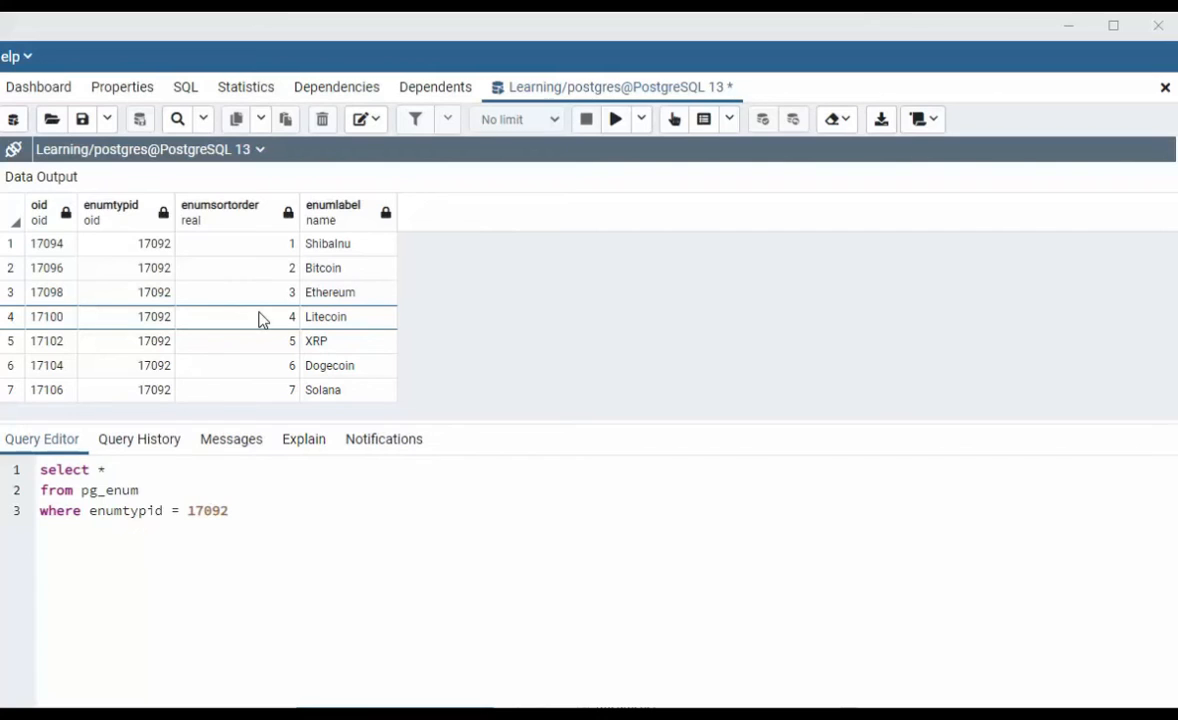
{"action": "mouse_move", "coordinate": [220, 400]}
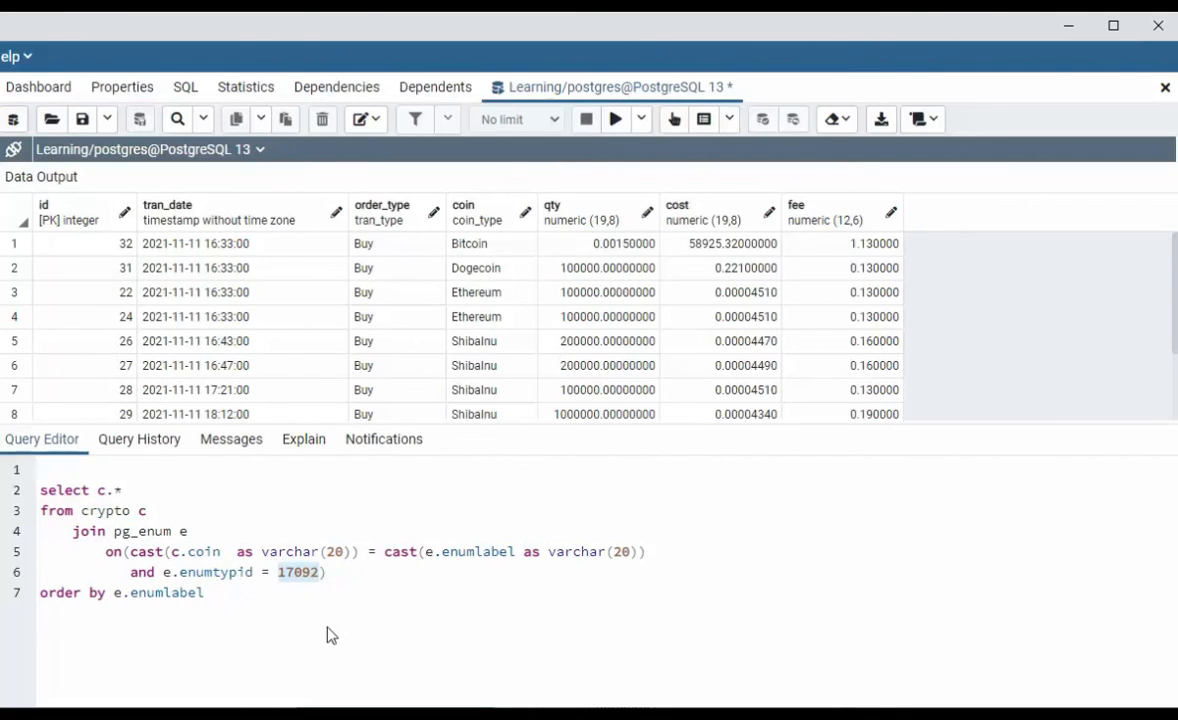
{"action": "mouse_move", "coordinate": [380, 628]}
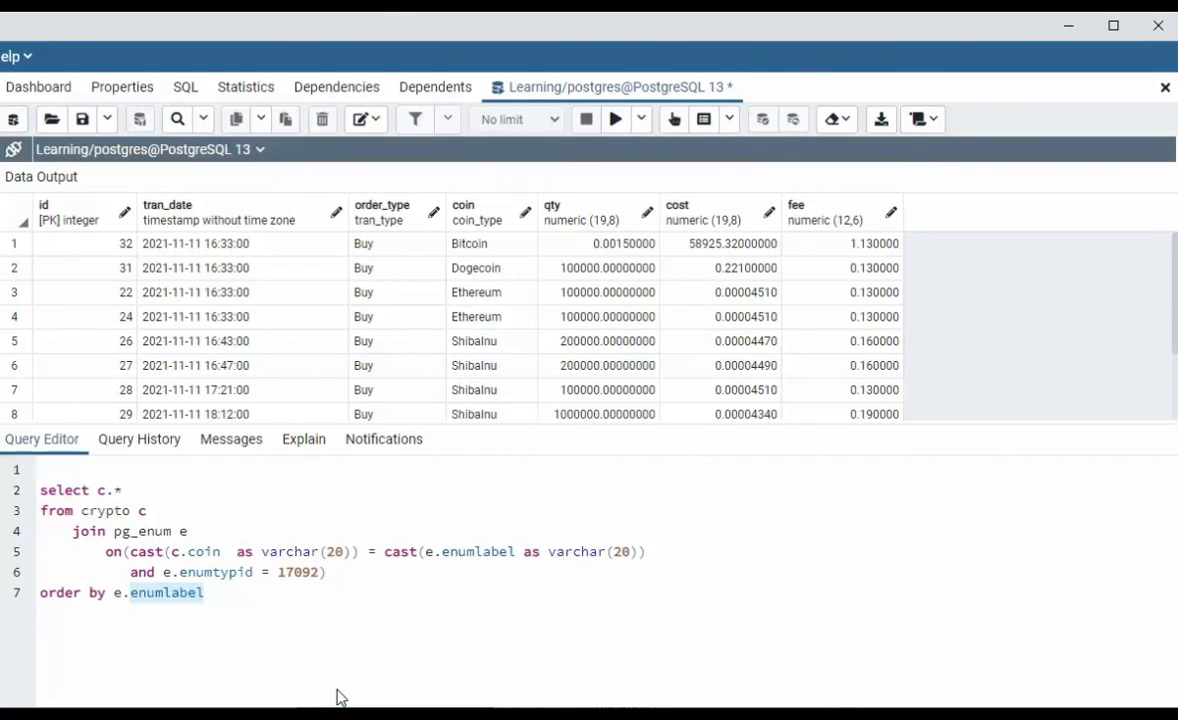
{"action": "mouse_move", "coordinate": [336, 686]}
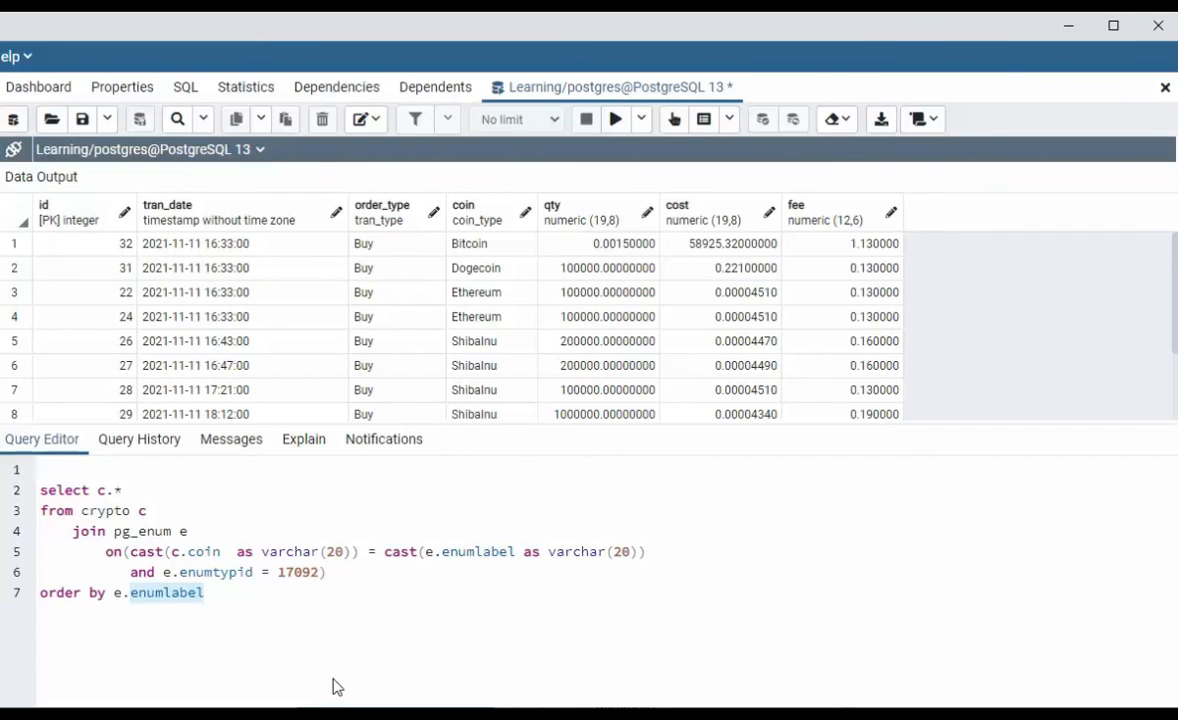